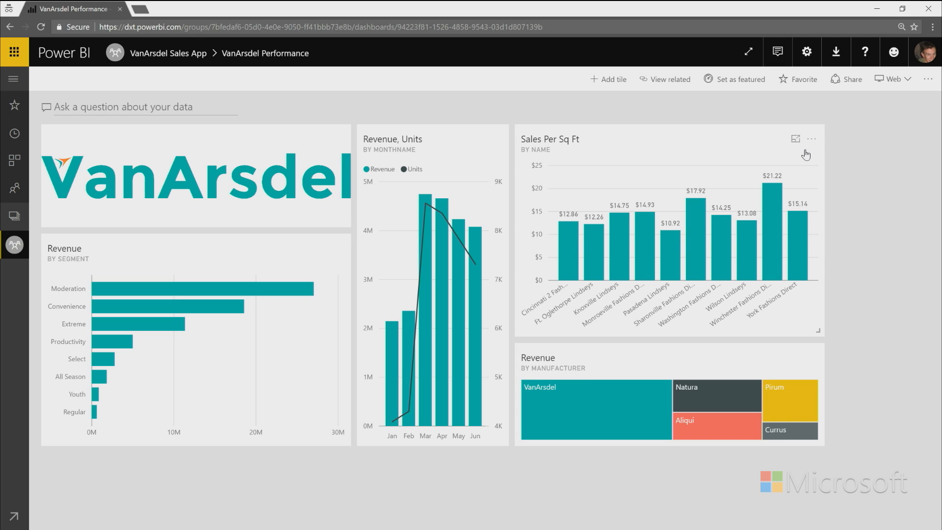
pyautogui.moveTo(168, 53)
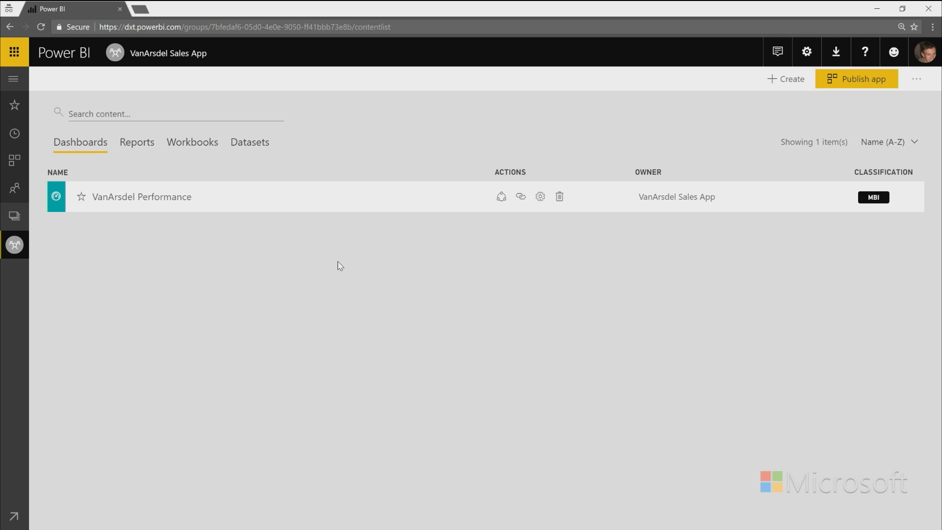
pyautogui.moveTo(783, 212)
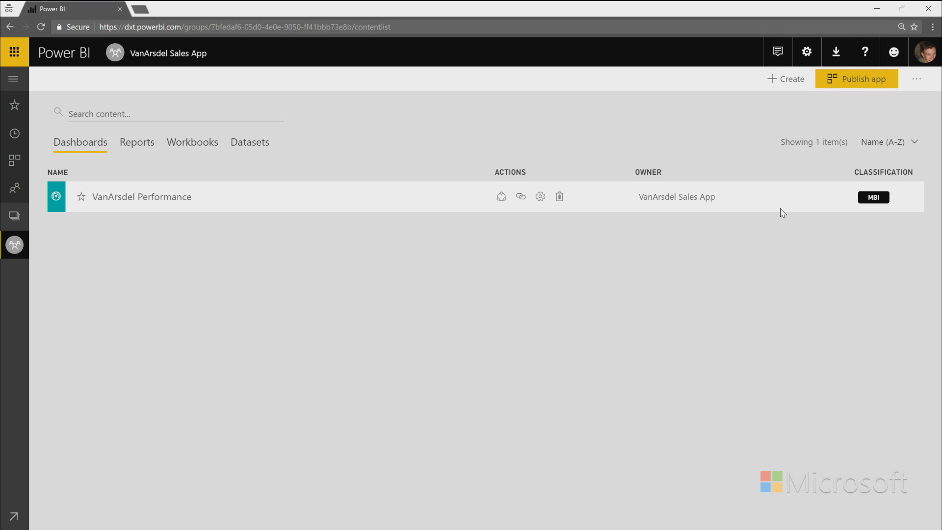
pyautogui.moveTo(856, 78)
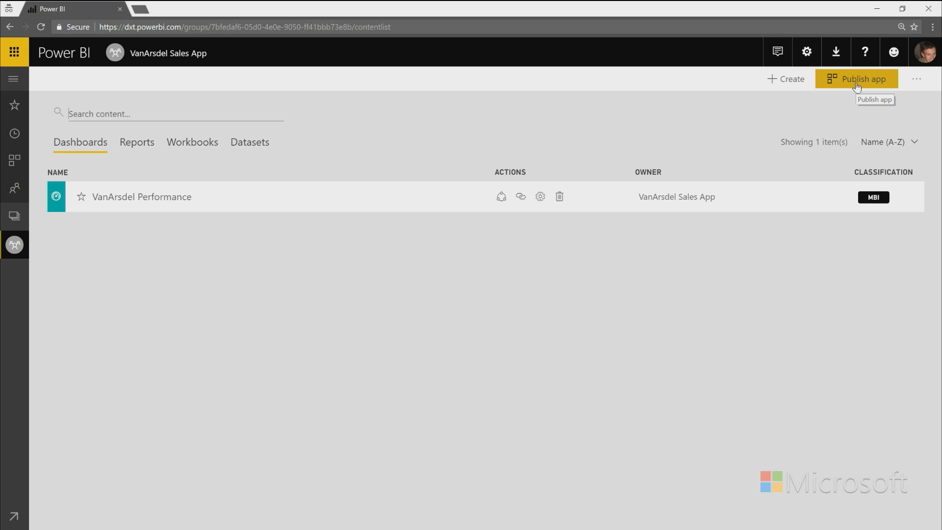
# Step: Start publishing with description 'This all the financial data for VanArsdel.' and purple background
pyautogui.click(857, 79)
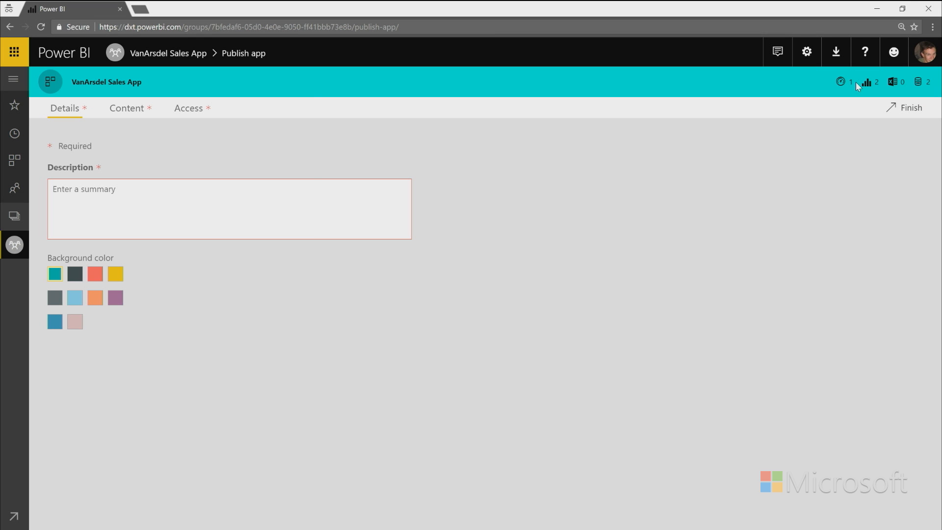
pyautogui.moveTo(859, 90)
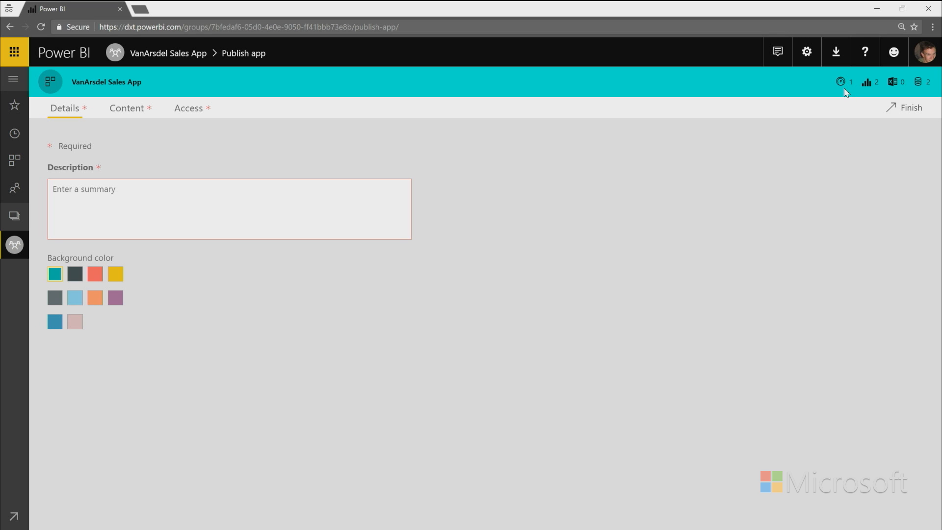
pyautogui.moveTo(505, 135)
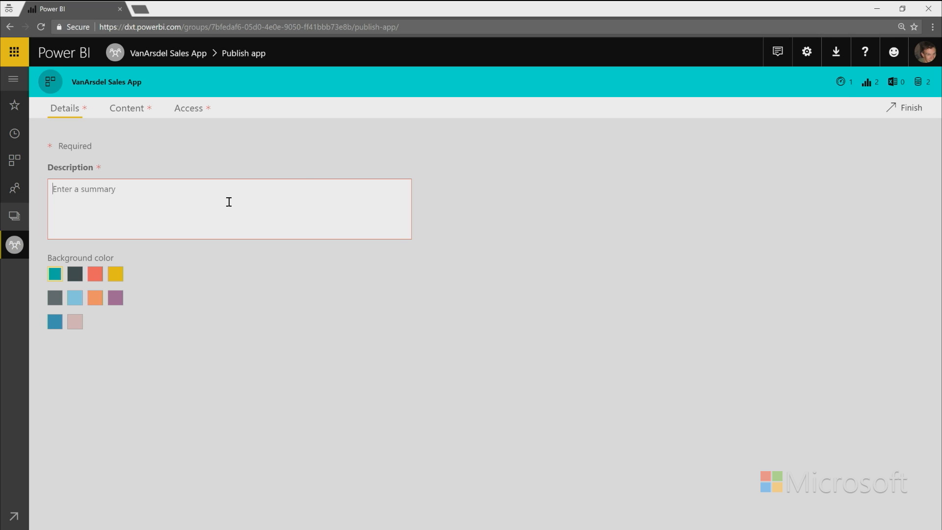
pyautogui.write('This app shows a')
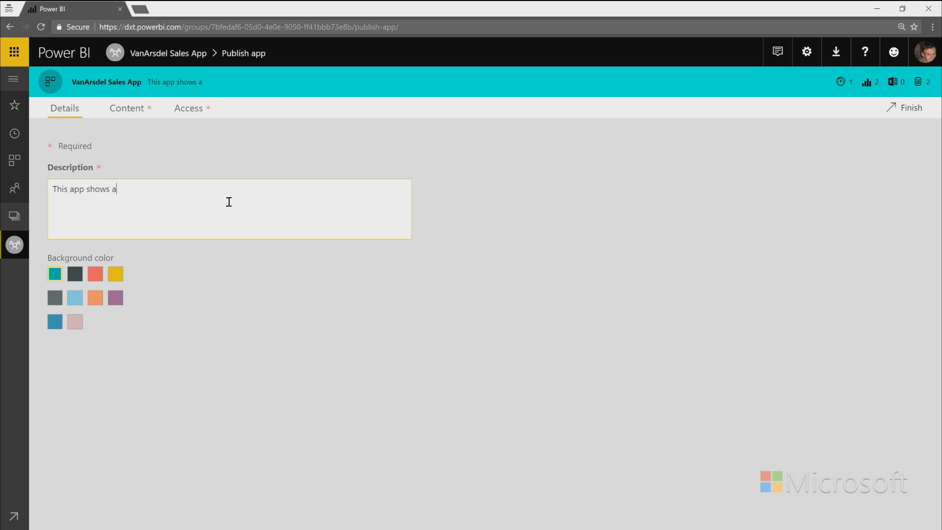
pyautogui.write('ll the fina')
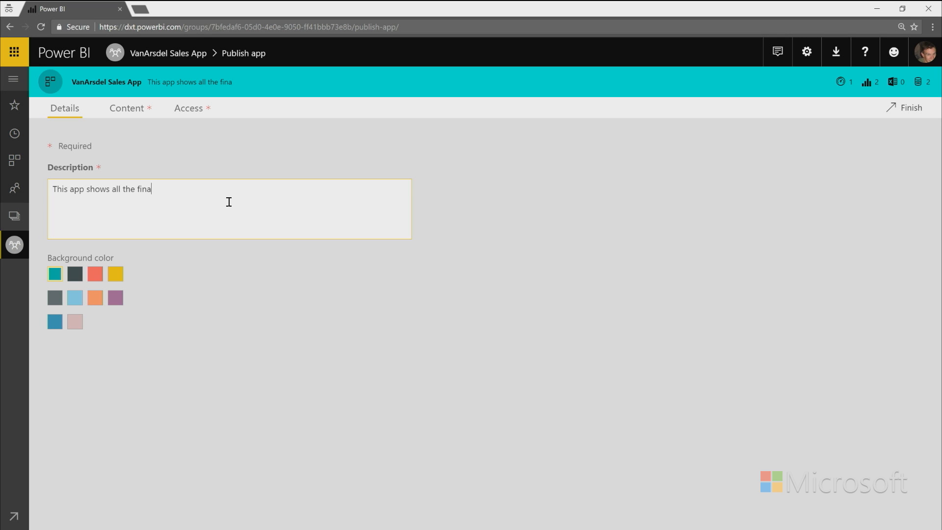
pyautogui.write('n')
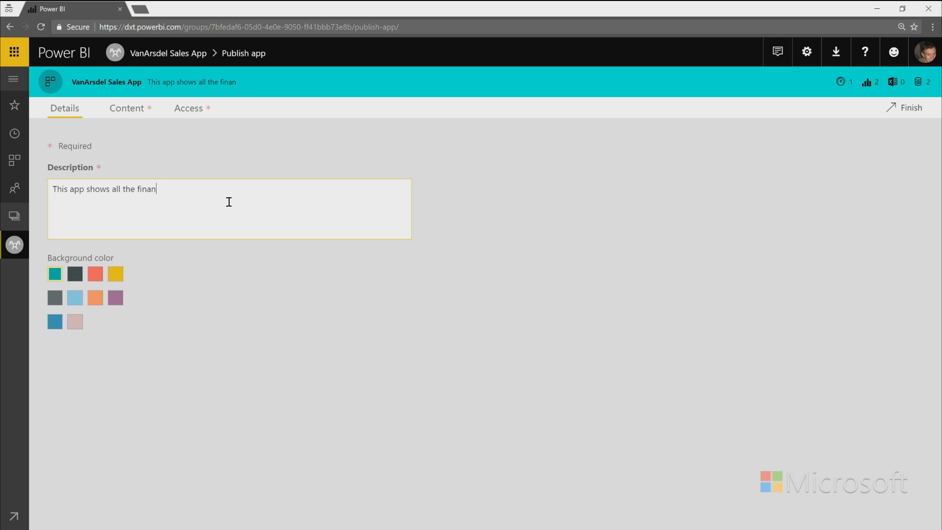
pyautogui.write('cial data f')
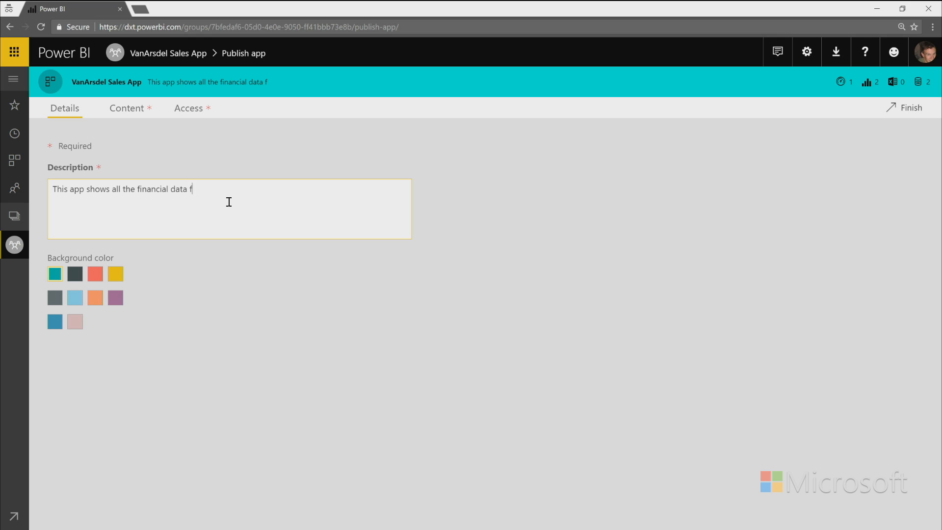
pyautogui.write('or VanArsd')
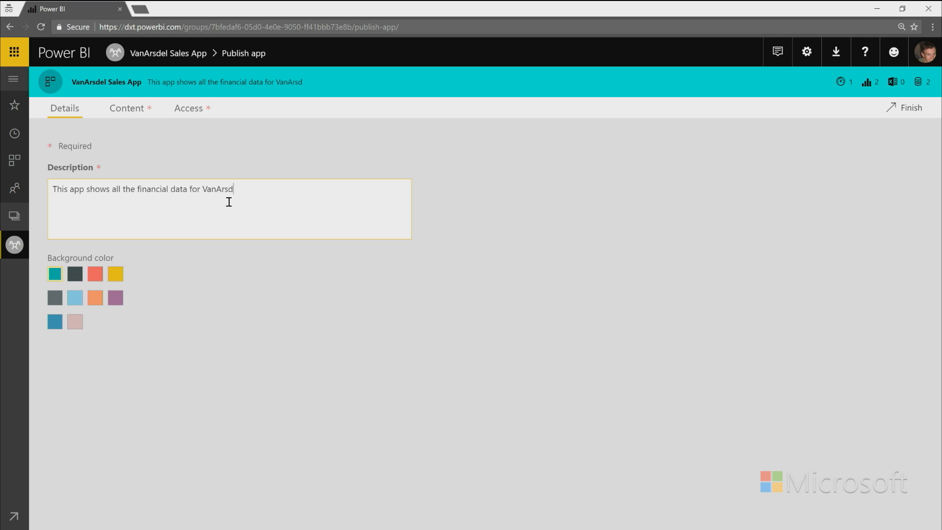
pyautogui.write('el.')
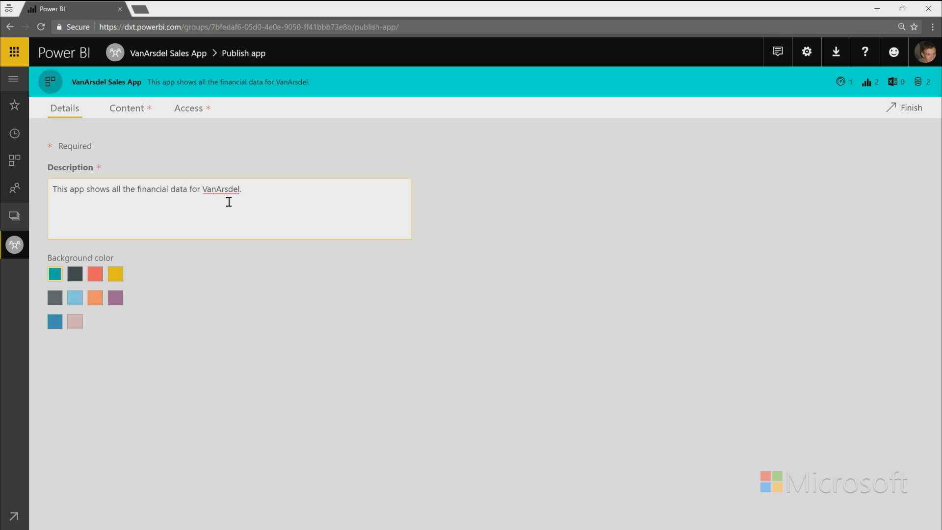
pyautogui.moveTo(154, 303)
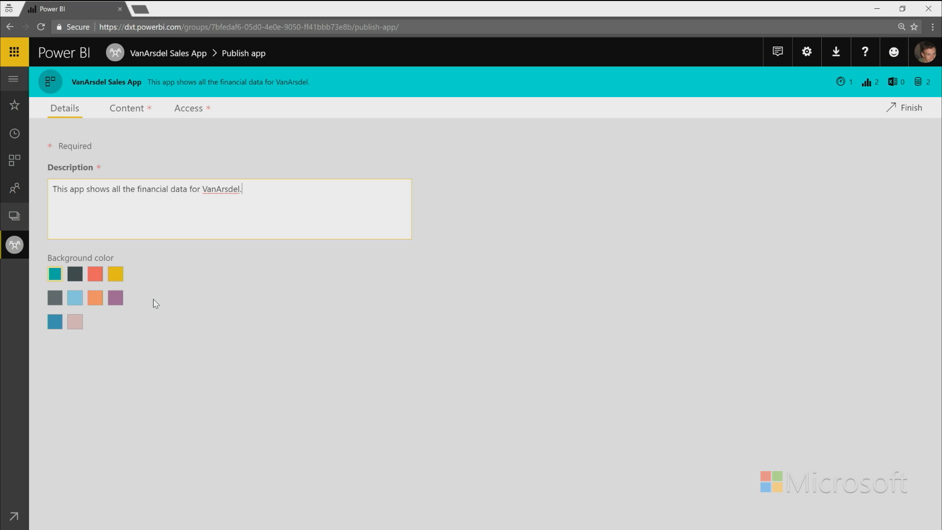
pyautogui.moveTo(131, 299)
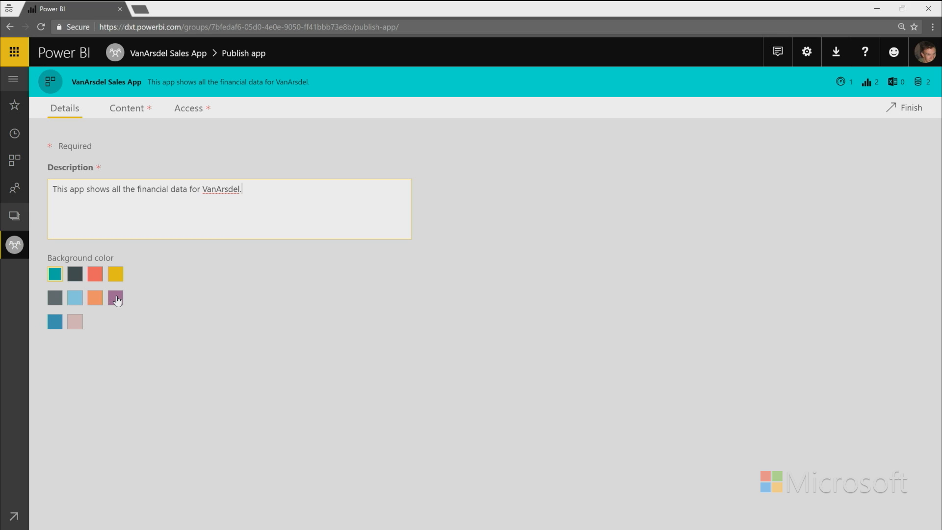
pyautogui.click(115, 297)
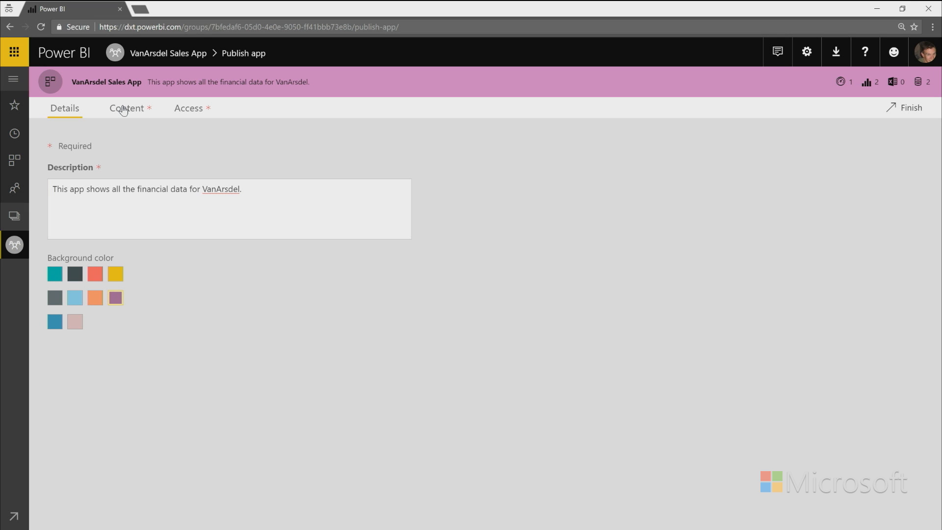
# Step: Set the VanArsdel Performance dashboard as the app's specific-content landing page
pyautogui.click(126, 108)
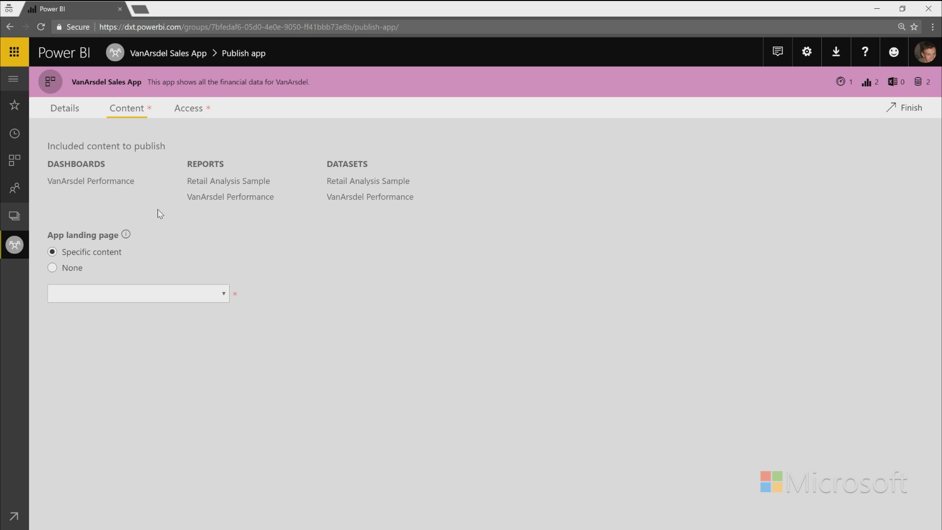
pyautogui.moveTo(102, 183)
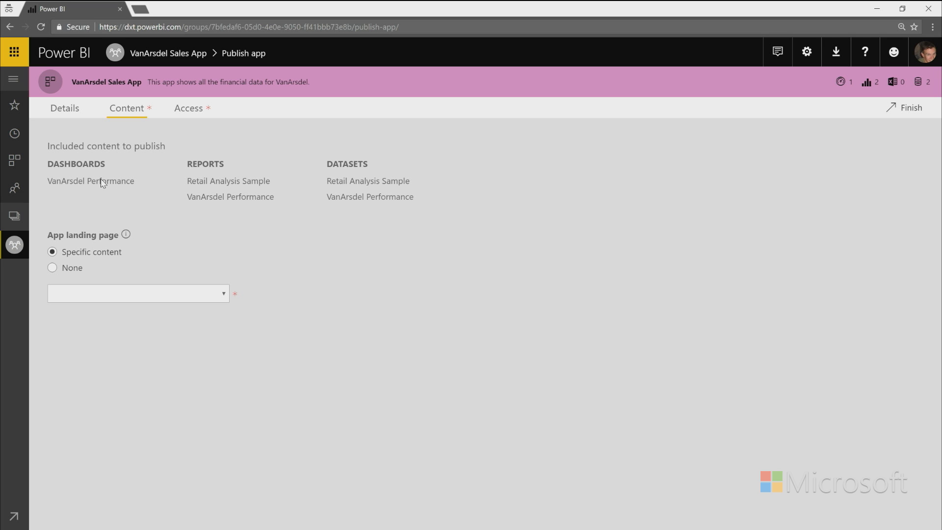
pyautogui.moveTo(360, 184)
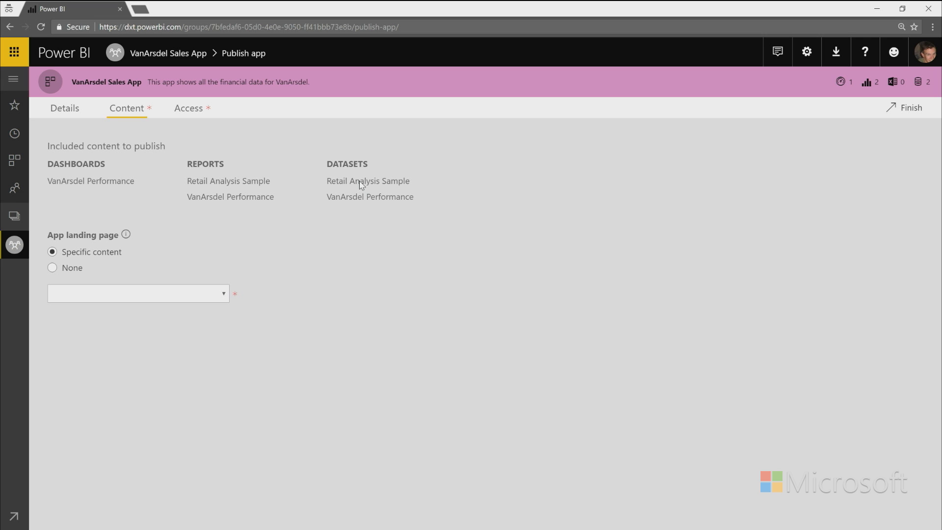
pyautogui.moveTo(115, 263)
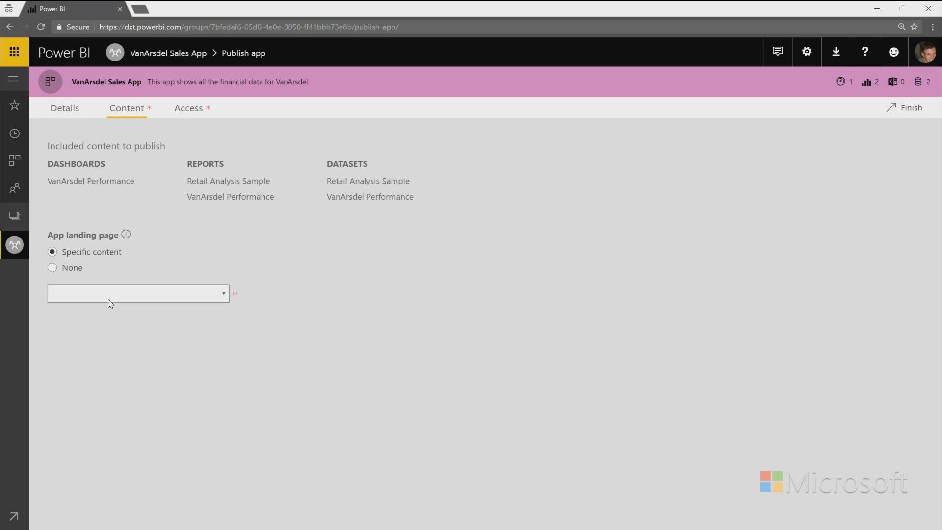
pyautogui.click(139, 293)
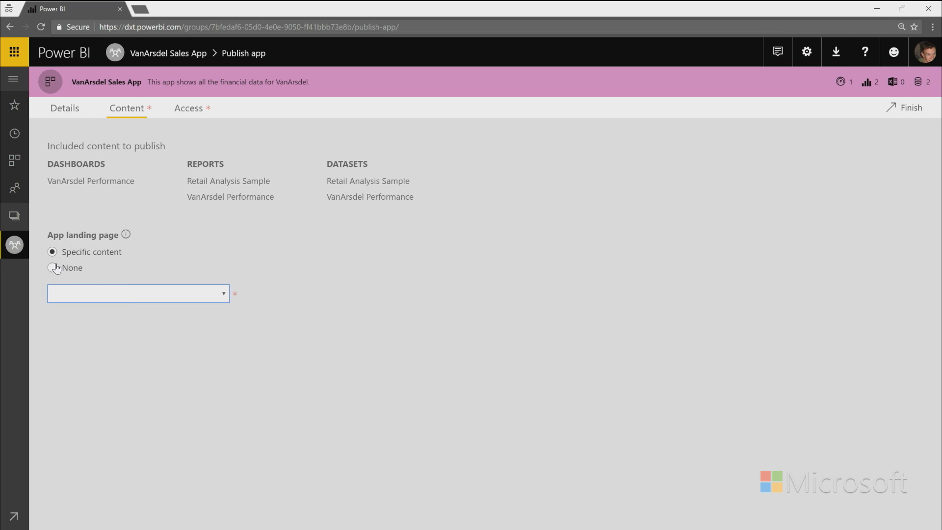
pyautogui.click(53, 268)
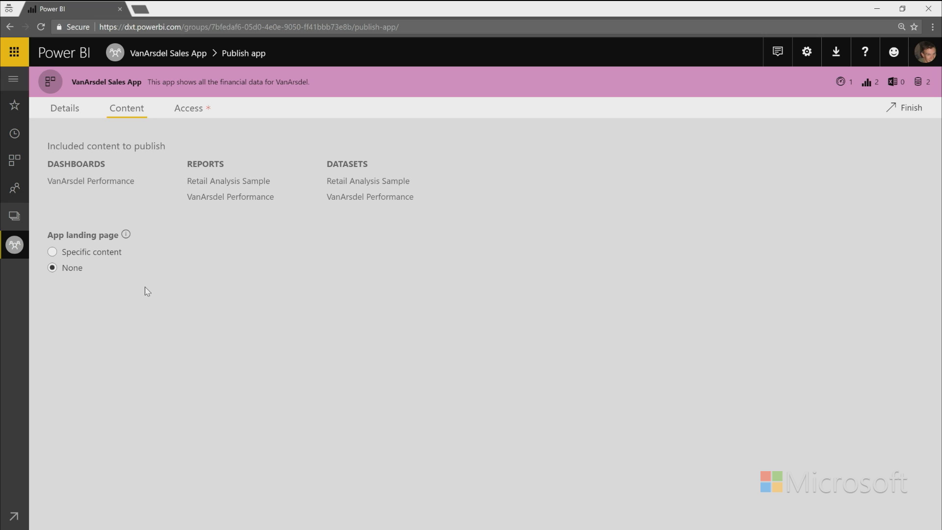
pyautogui.click(53, 252)
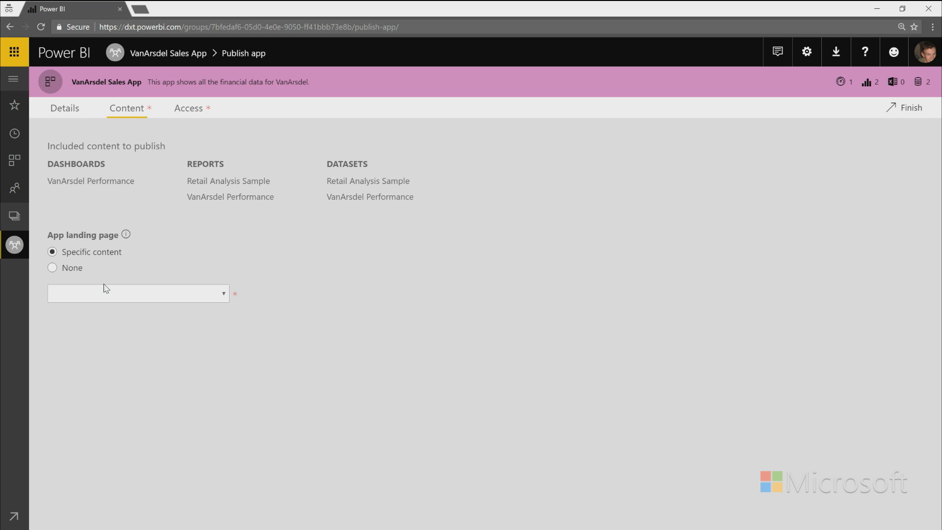
pyautogui.click(138, 294)
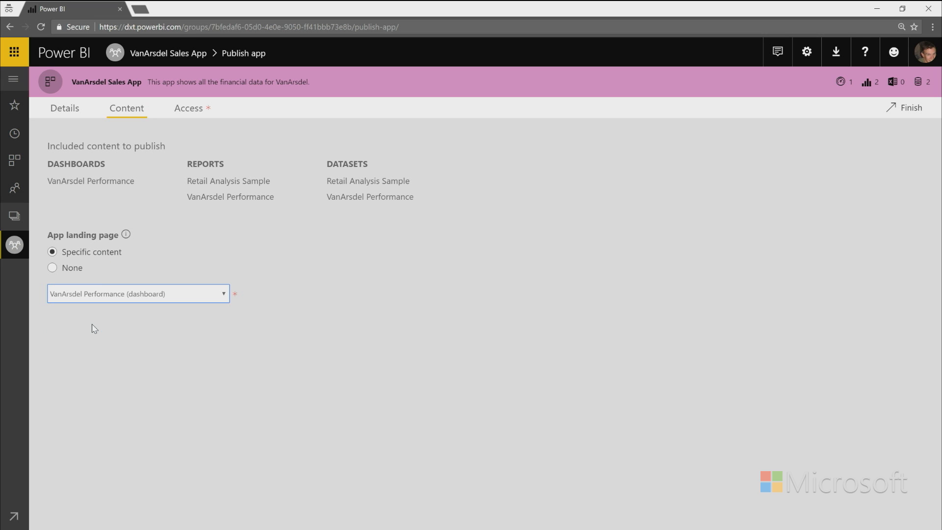
pyautogui.moveTo(202, 101)
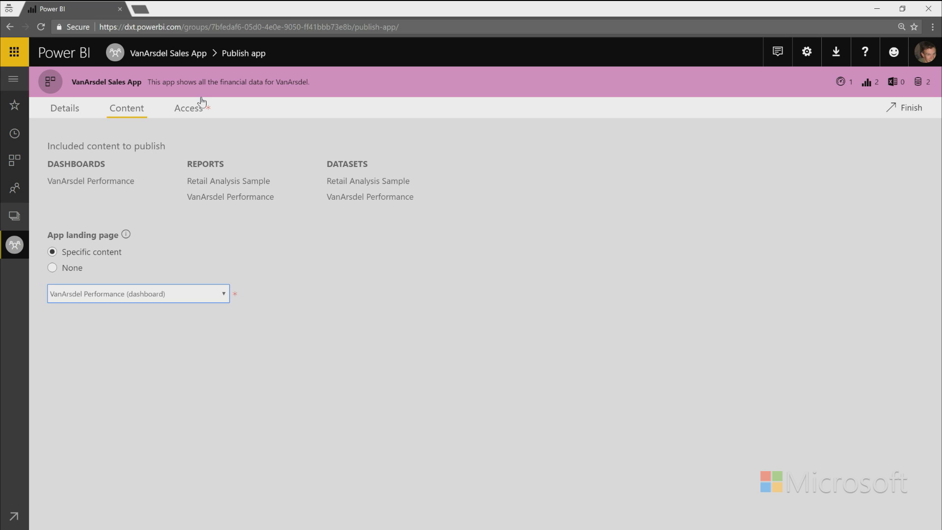
# Step: Under Access, grant the Entire organization permission to use the app
pyautogui.click(187, 108)
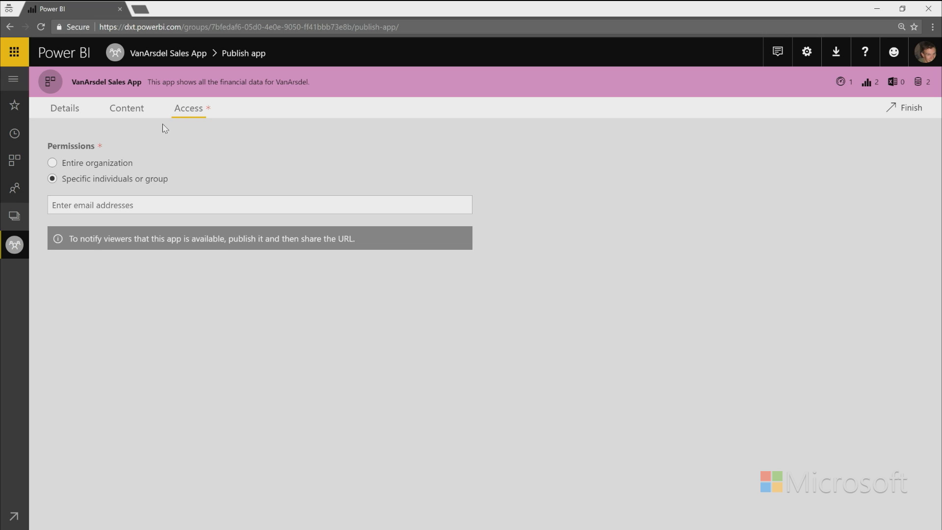
pyautogui.moveTo(118, 168)
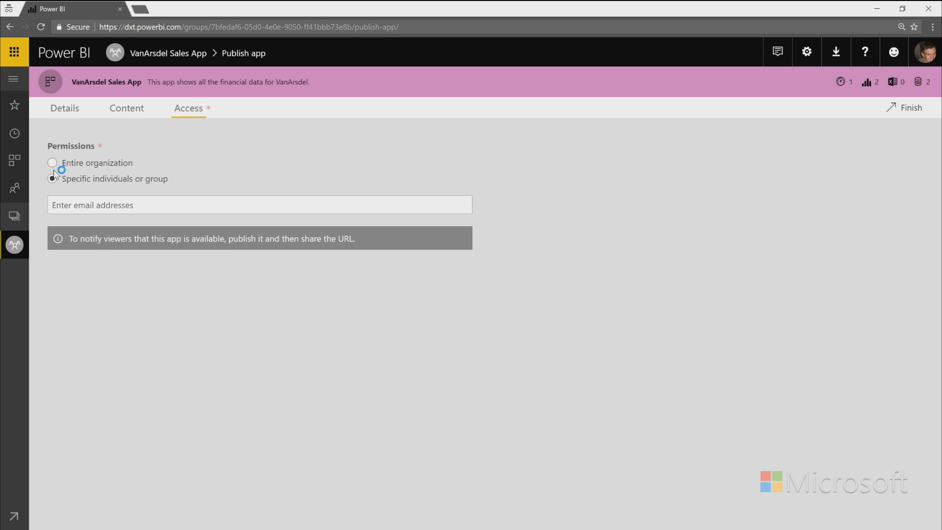
pyautogui.click(53, 163)
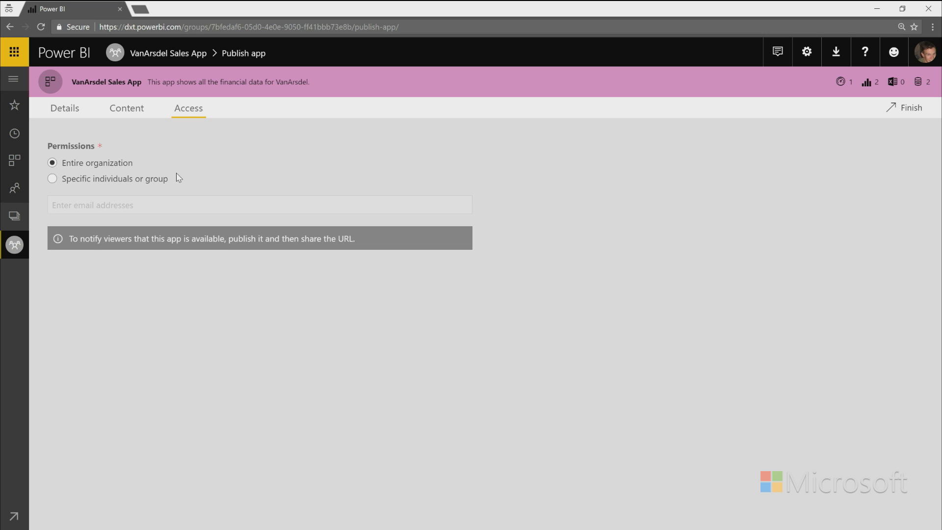
pyautogui.moveTo(857, 187)
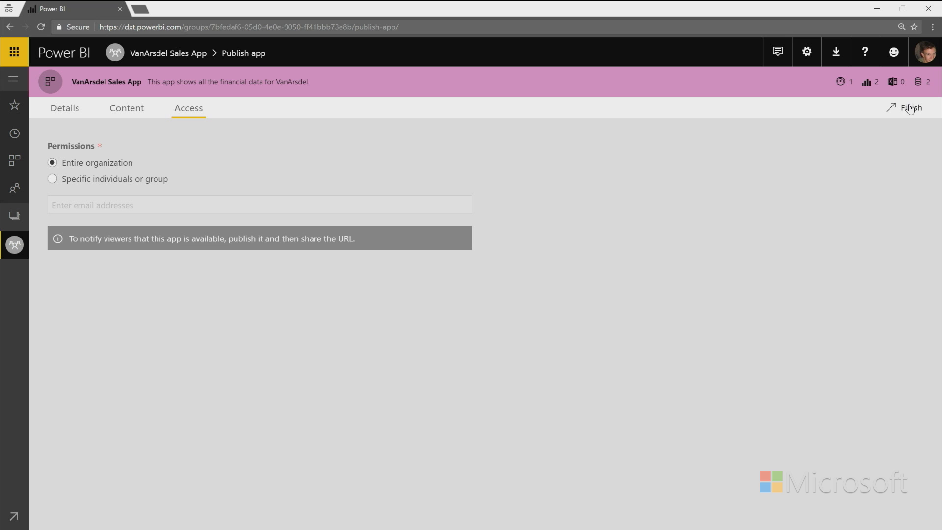
# Step: Finish the app setup and confirm publishing in the Ready to publish dialog
pyautogui.click(912, 108)
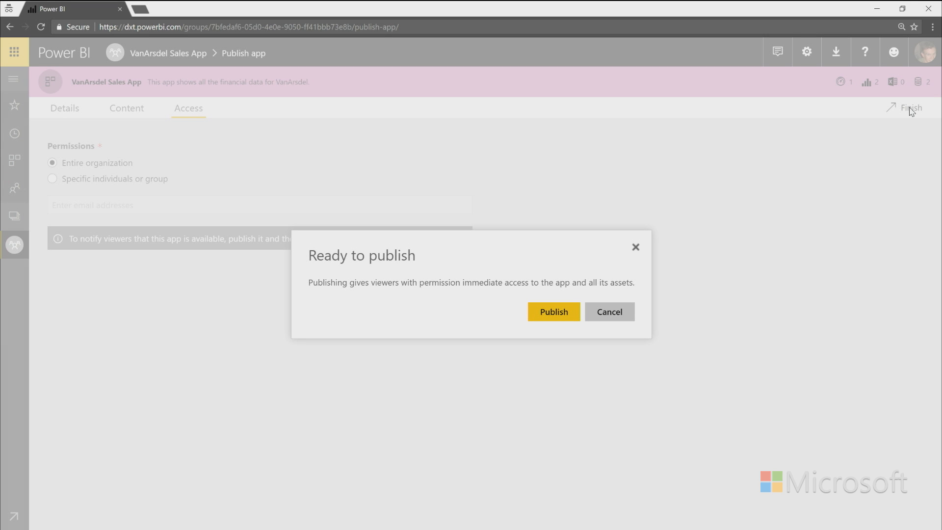
pyautogui.moveTo(672, 275)
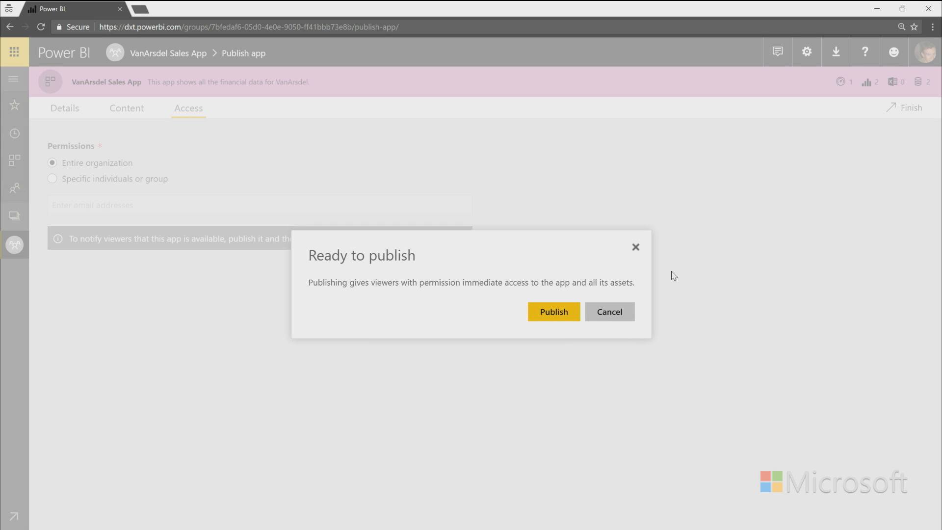
pyautogui.moveTo(581, 286)
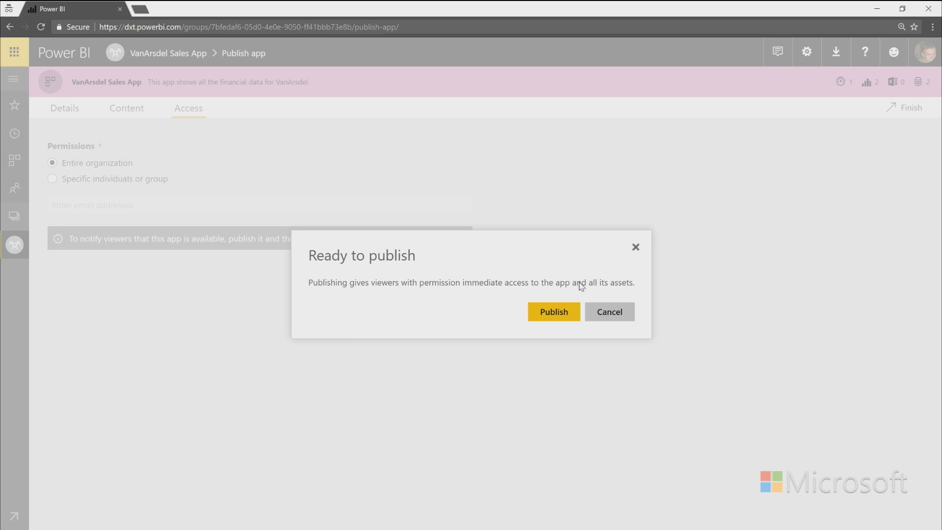
pyautogui.click(553, 312)
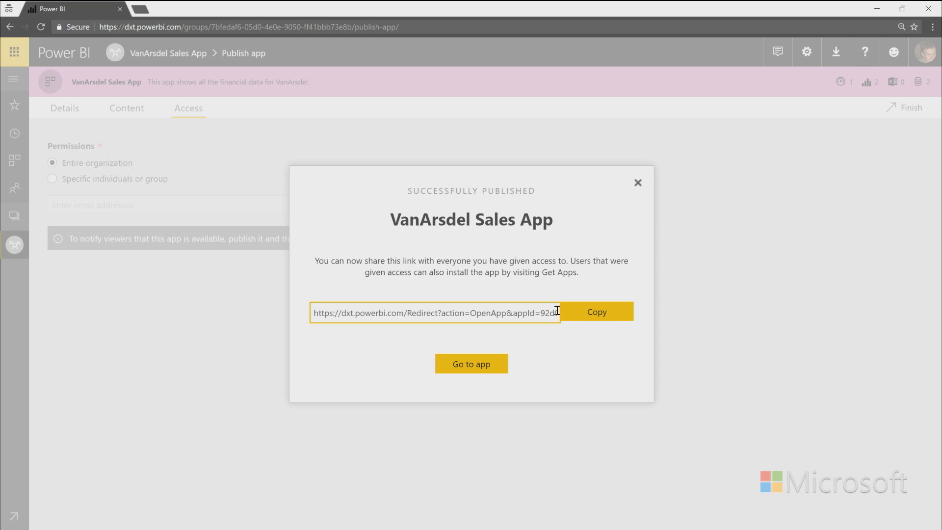
pyautogui.moveTo(538, 313)
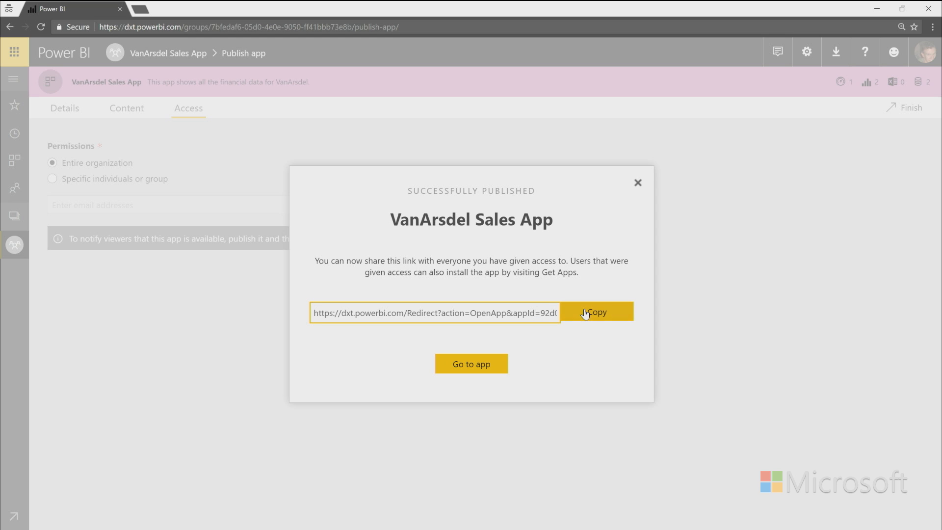
# Step: Copy the published app's share link and select the browser address bar
pyautogui.click(595, 313)
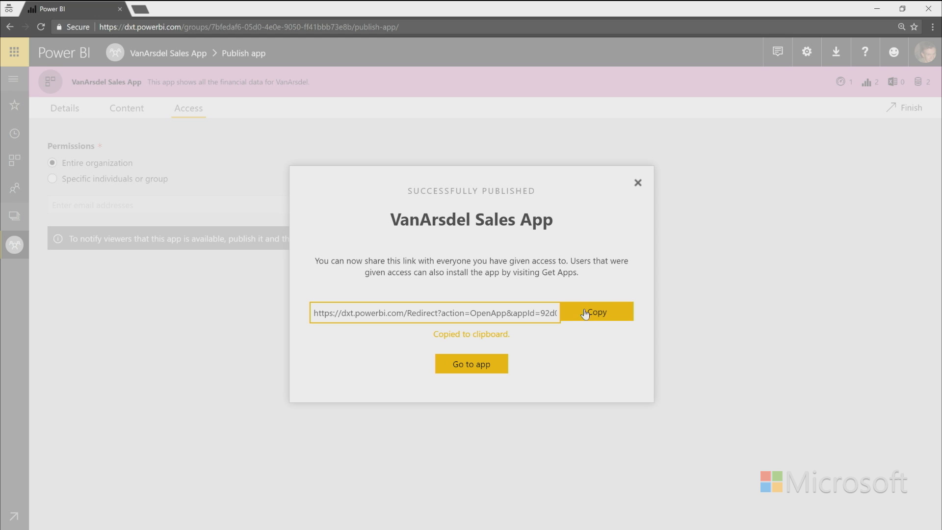
pyautogui.moveTo(430, 228)
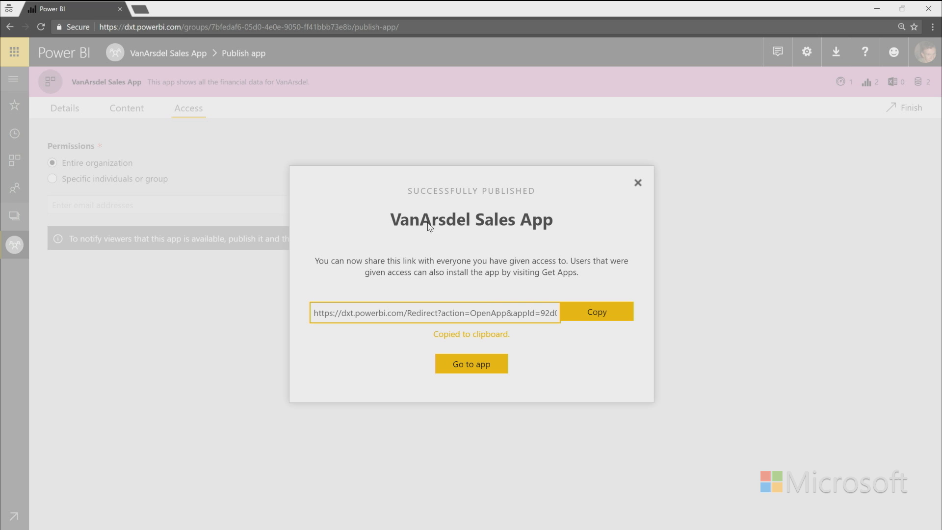
pyautogui.click(247, 27)
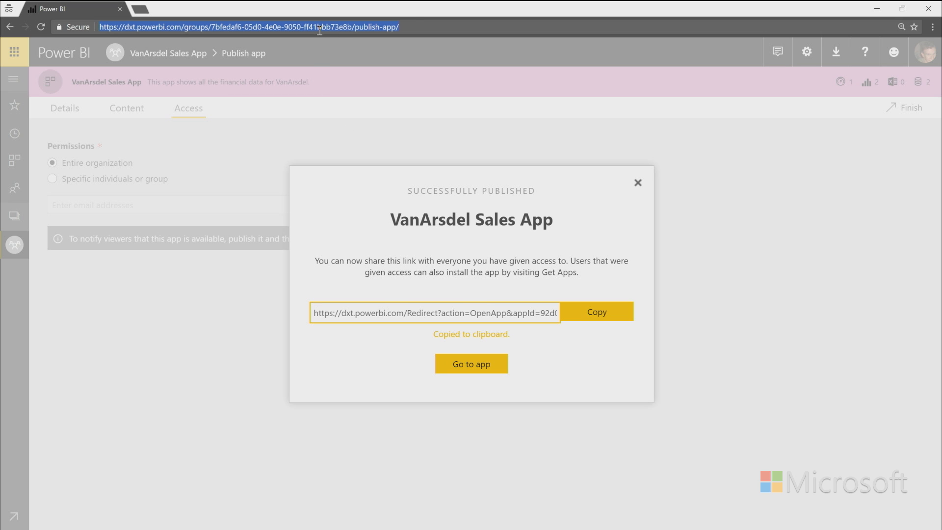
# Step: Open the copied share link and add the VanArsdel Sales App to my apps
pyautogui.click(471, 364)
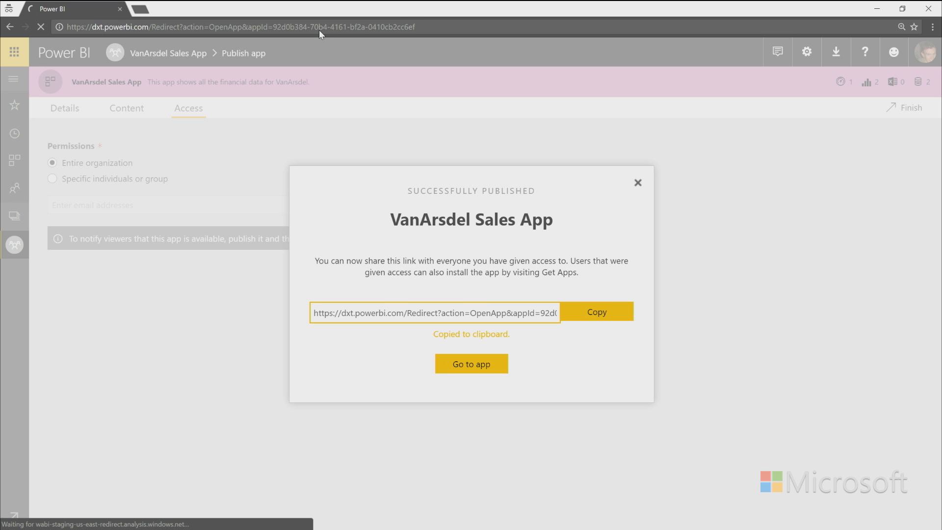
pyautogui.click(471, 364)
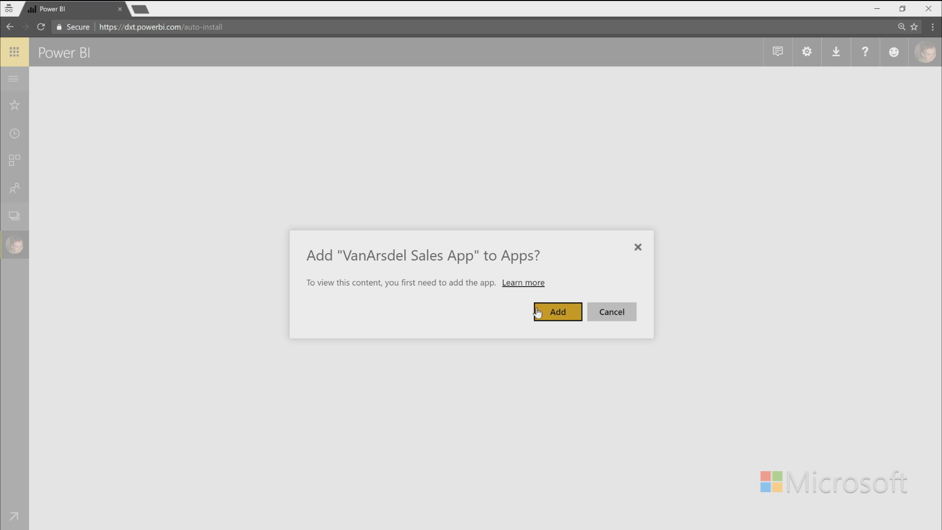
pyautogui.click(556, 312)
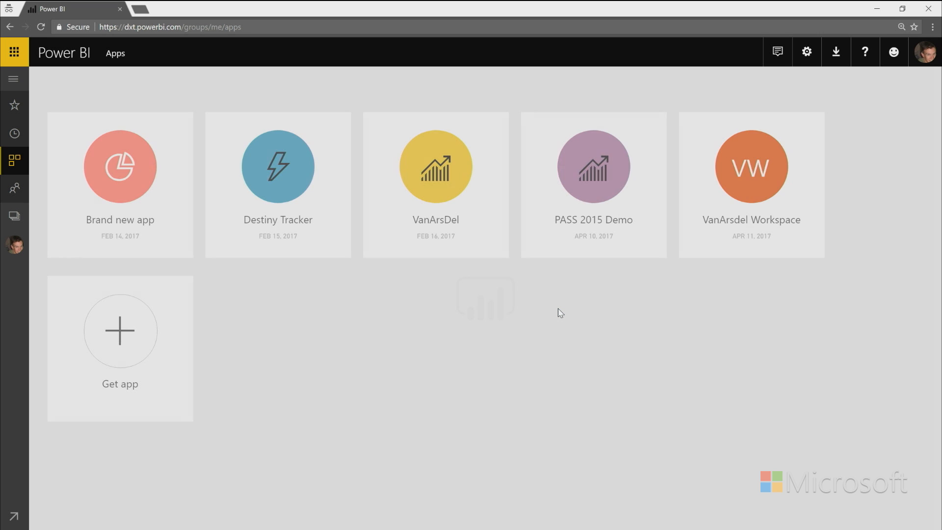
# Step: Open the new VanArsdel Sales App tile, then return to the Apps list
pyautogui.click(435, 167)
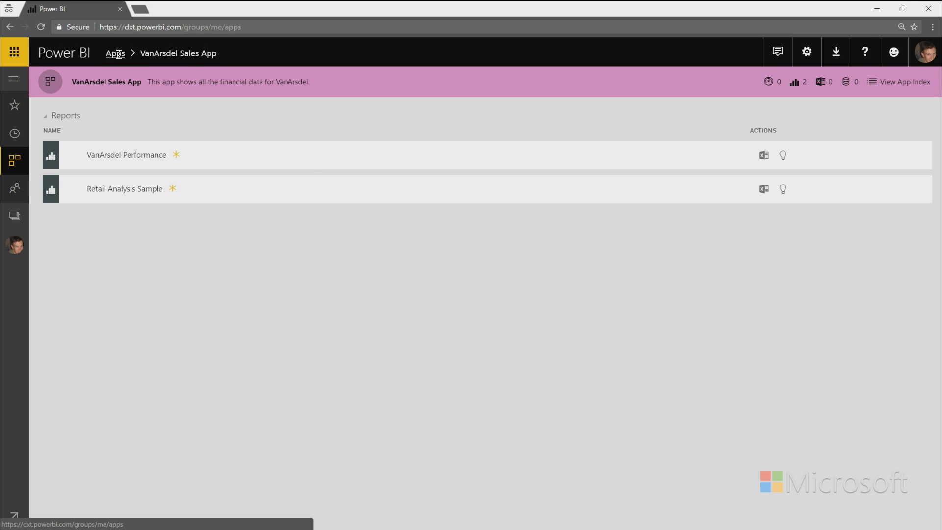
pyautogui.click(112, 53)
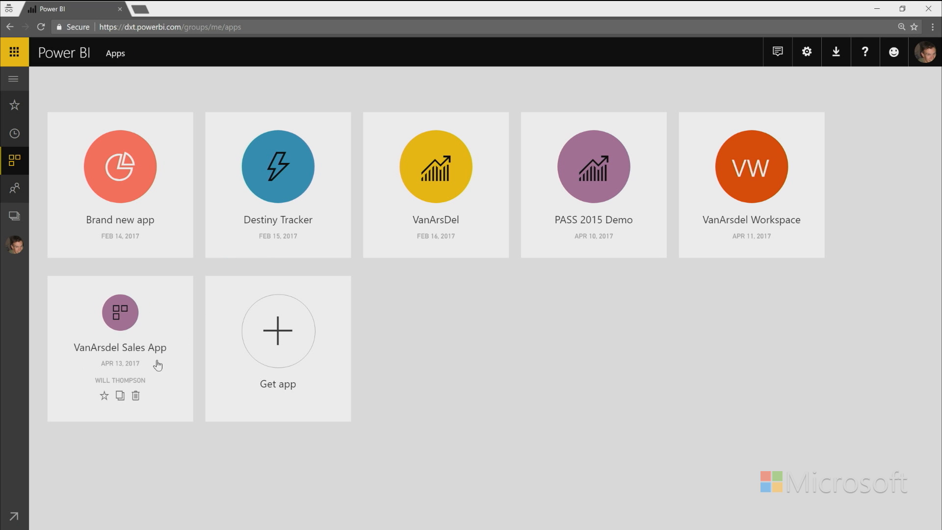
pyautogui.moveTo(146, 365)
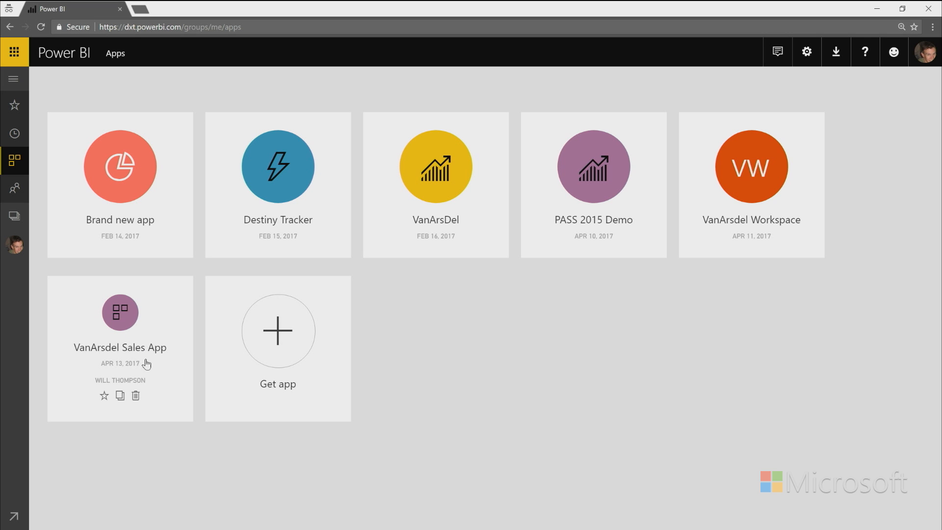
pyautogui.moveTo(163, 382)
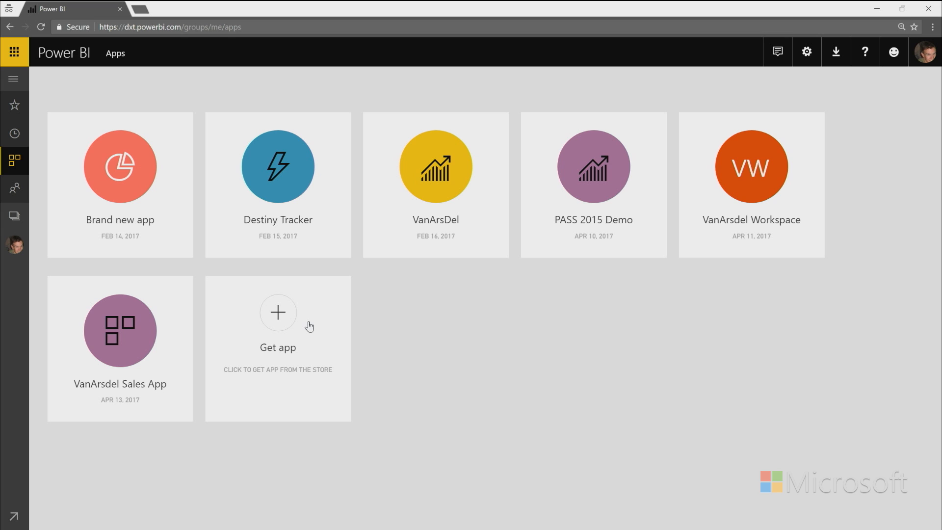
pyautogui.moveTo(280, 324)
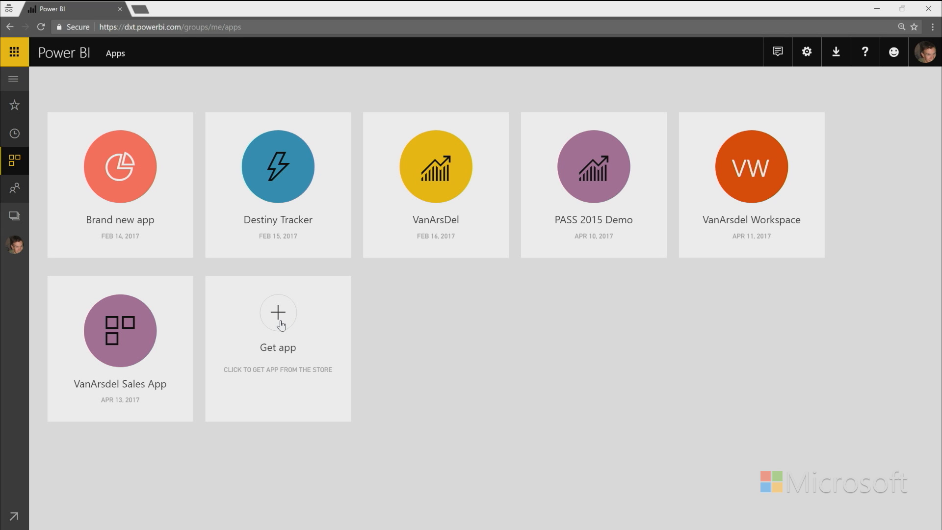
# Step: Search the organization app store for 'van', then close it and return to Apps
pyautogui.click(278, 316)
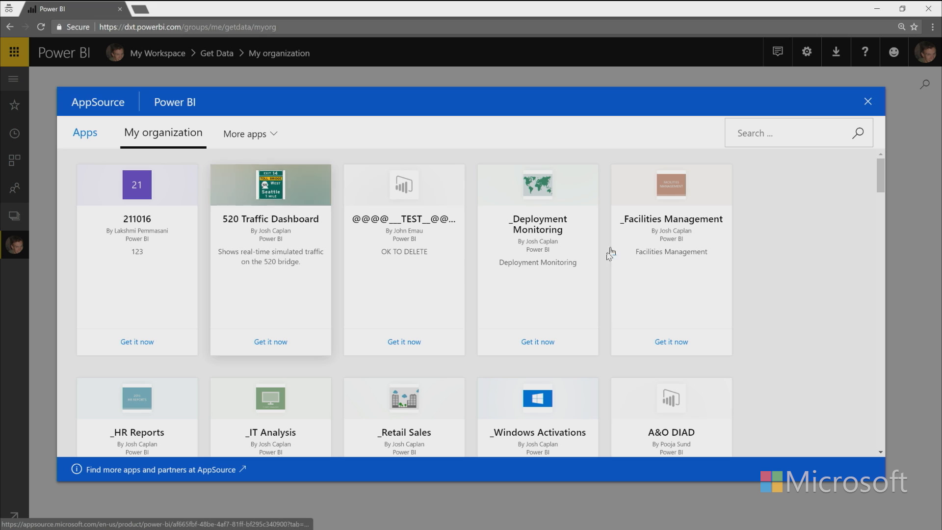
pyautogui.write('van')
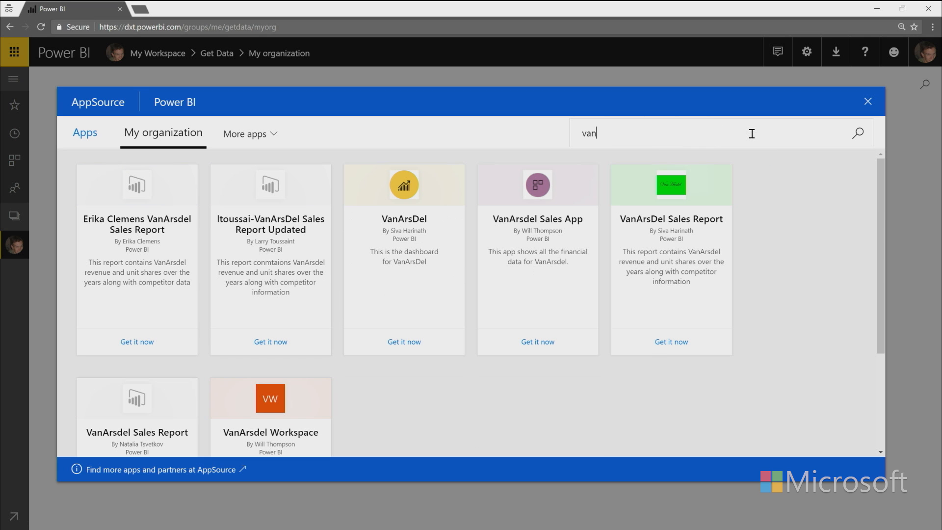
pyautogui.moveTo(743, 146)
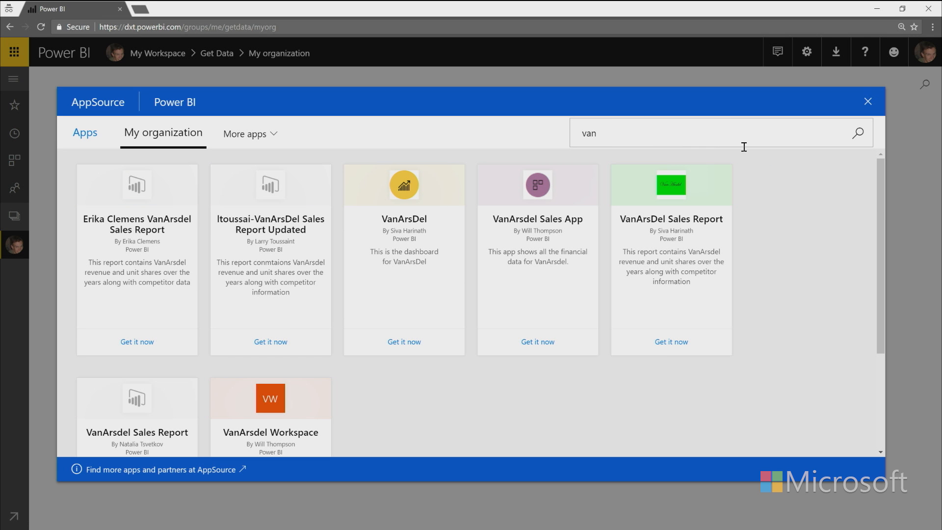
pyautogui.moveTo(537, 324)
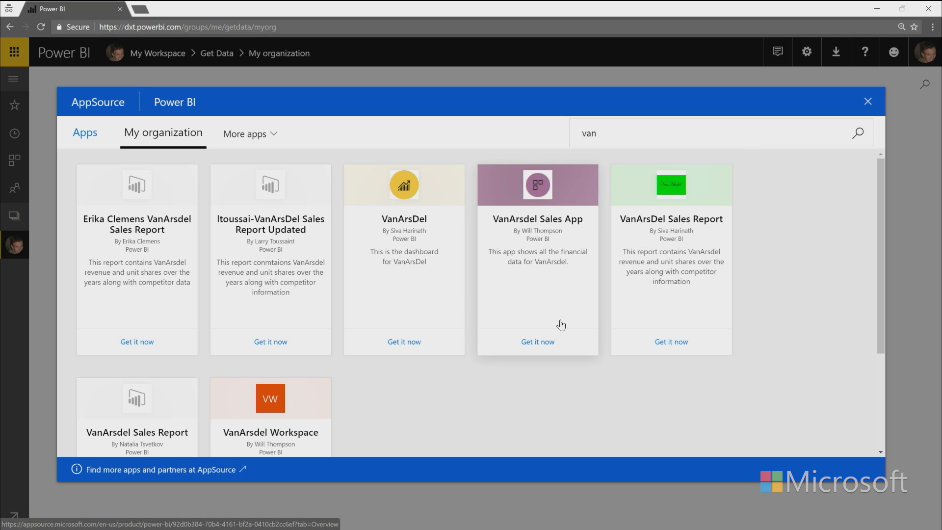
pyautogui.click(868, 101)
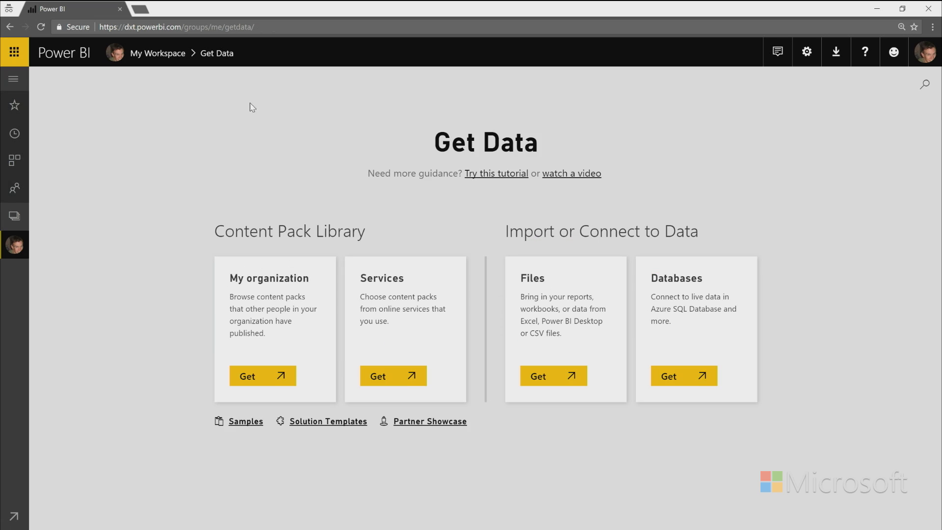
pyautogui.click(14, 161)
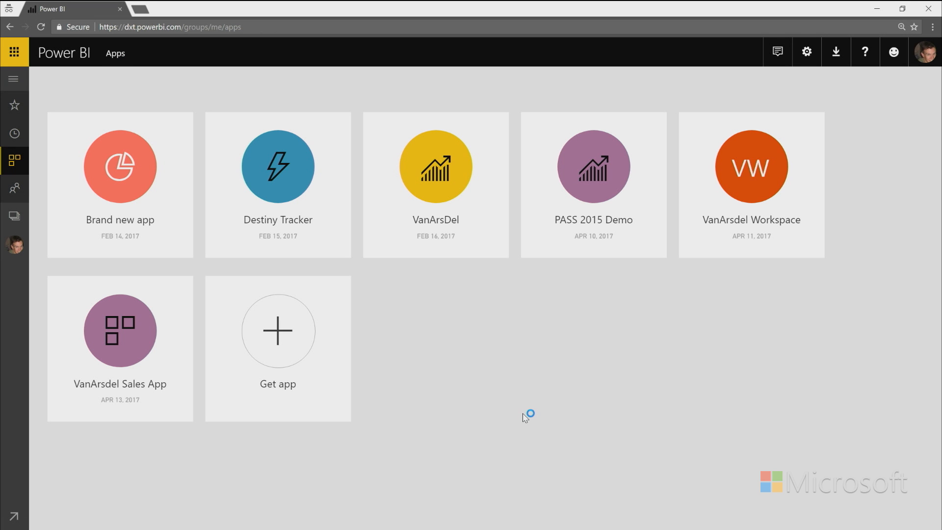
pyautogui.moveTo(524, 417)
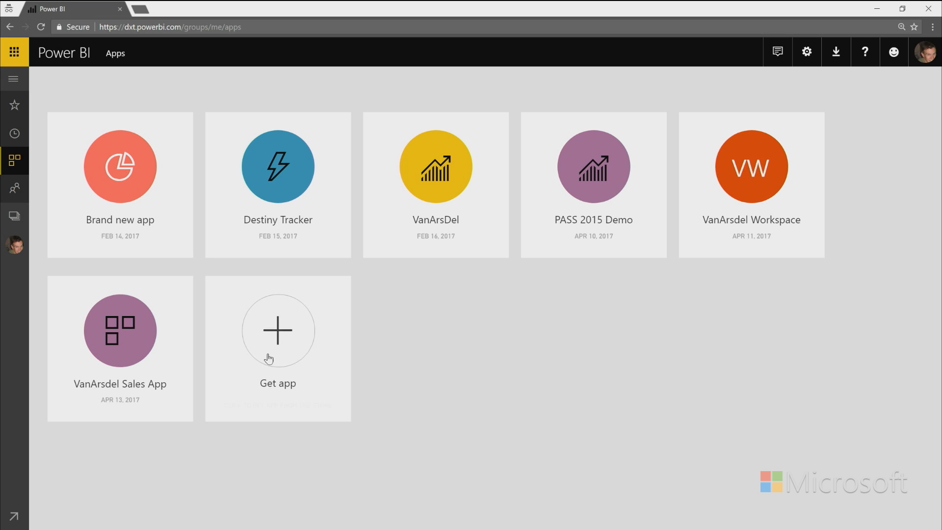
pyautogui.moveTo(25, 241)
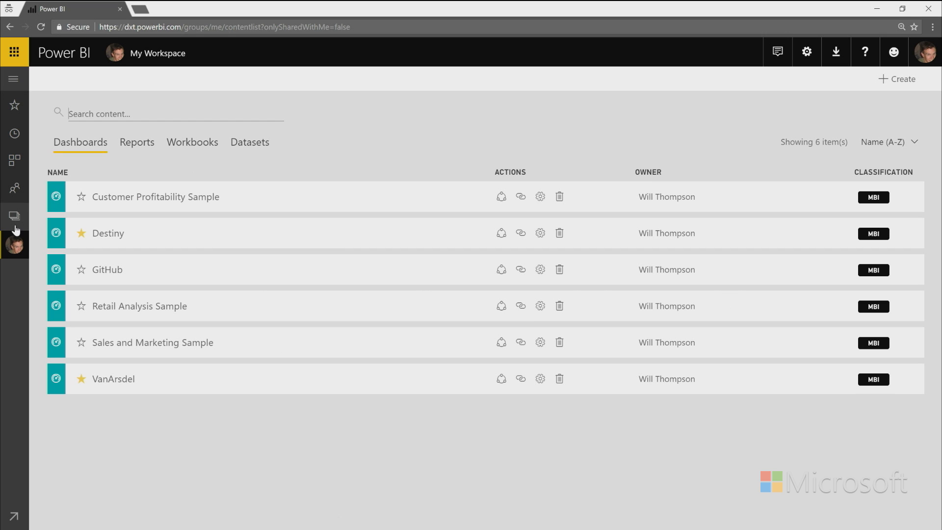
# Step: Open the VanArsdel Sales App workspace and its VanArsdel Performance content
pyautogui.click(14, 216)
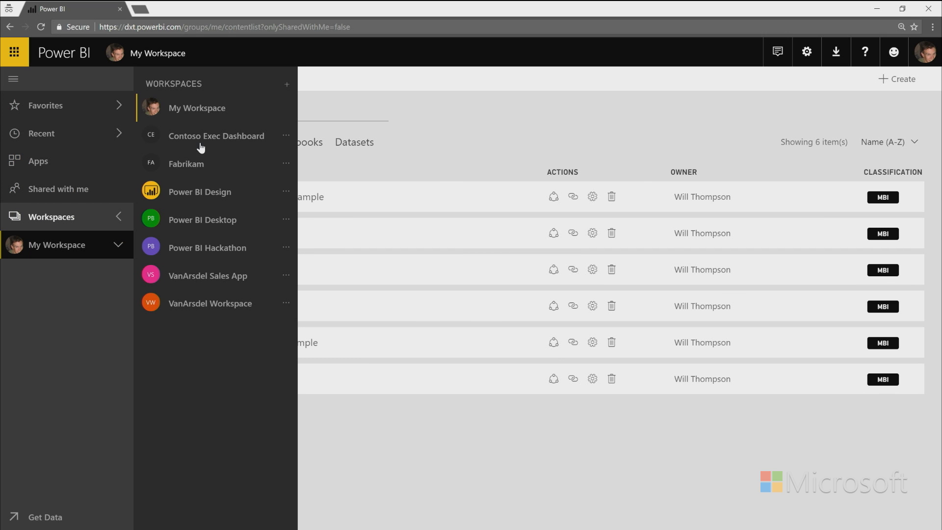
pyautogui.click(208, 276)
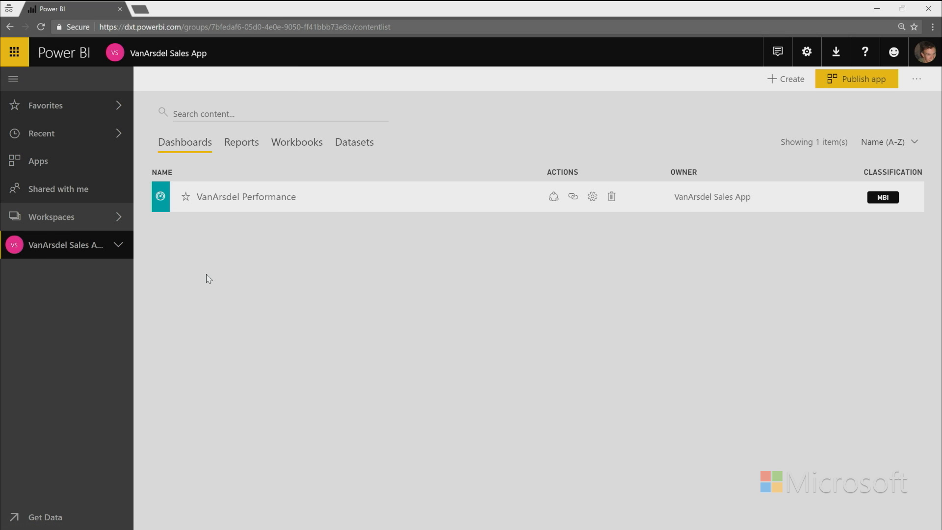
pyautogui.click(13, 78)
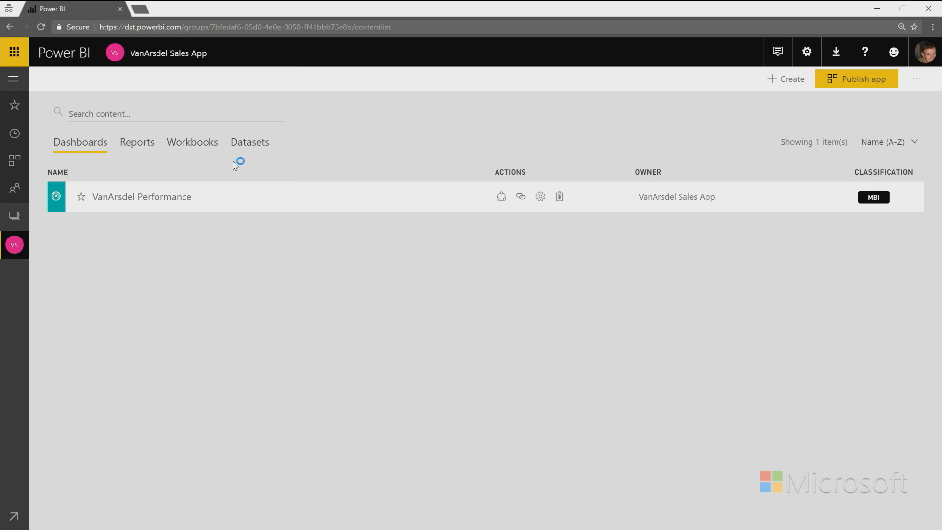
pyautogui.click(142, 196)
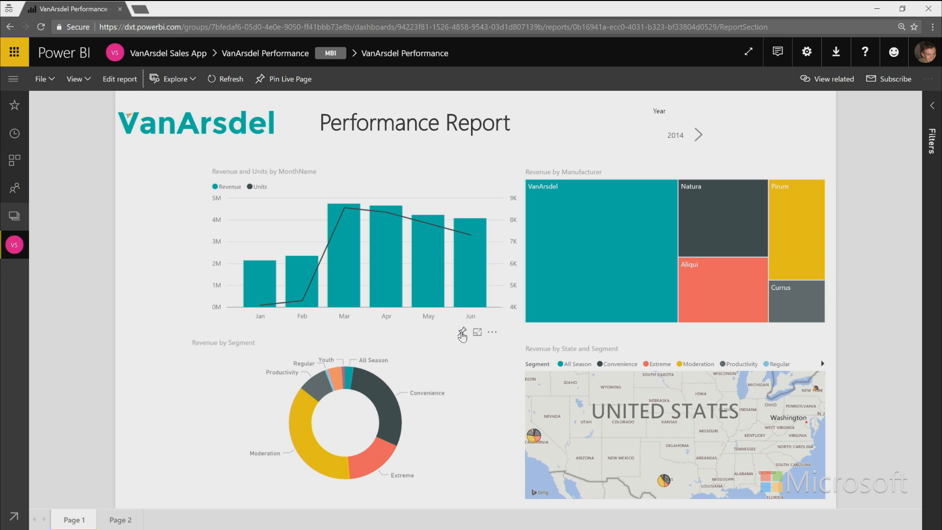
# Step: Pin the Revenue by Segment donut to the VanArsdel Performance dashboard and open it
pyautogui.click(462, 332)
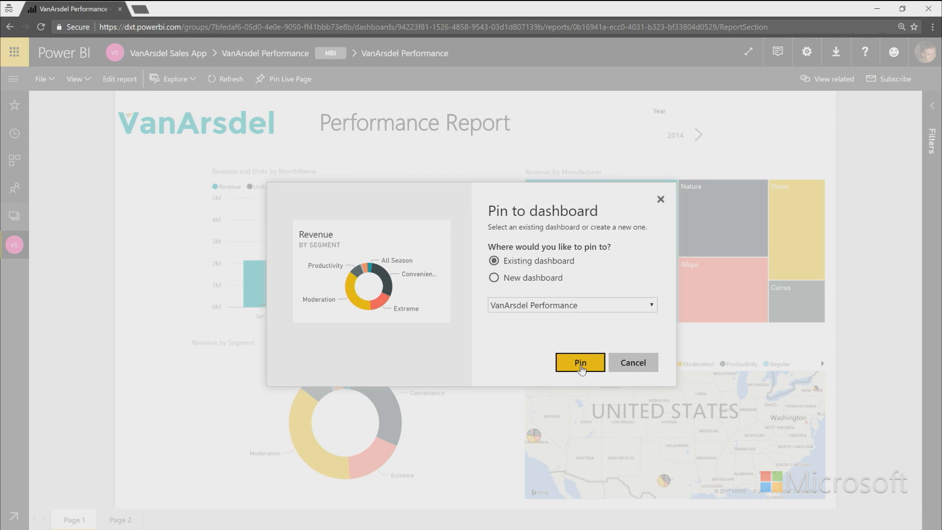
pyautogui.click(579, 362)
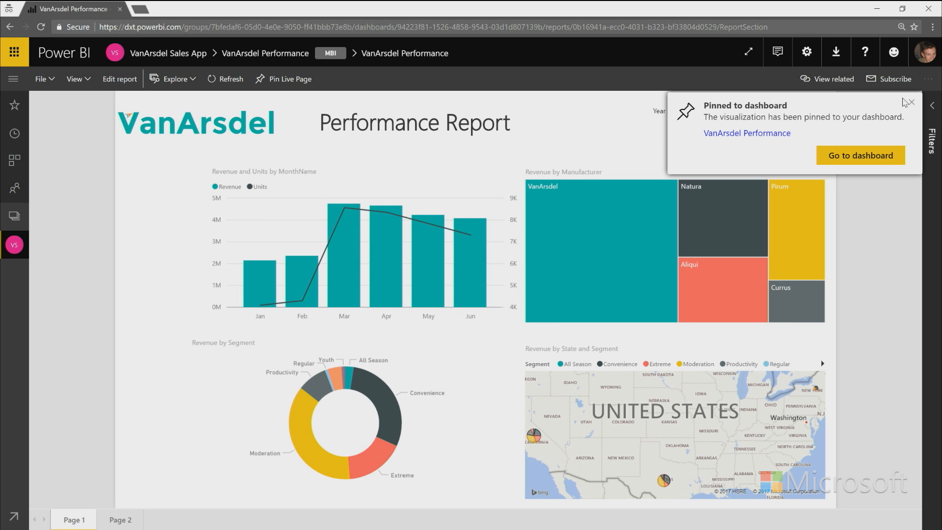
pyautogui.click(860, 155)
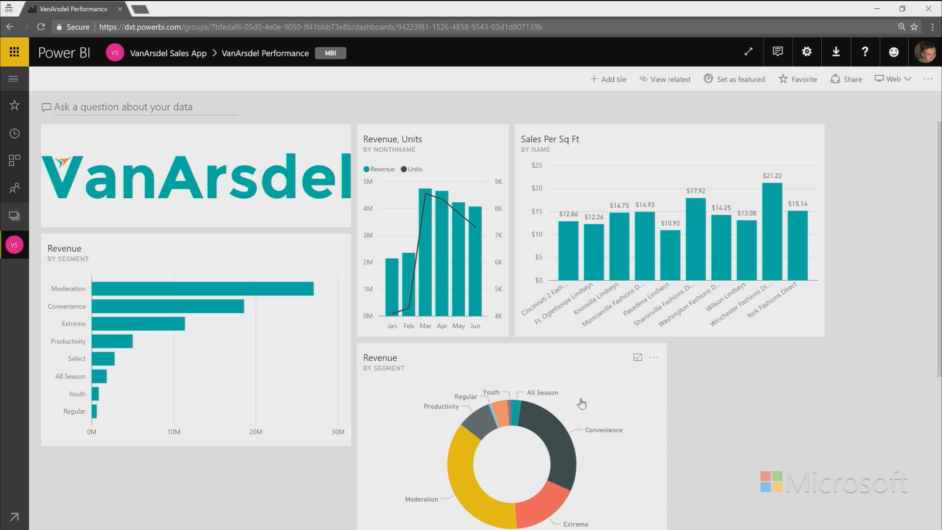
# Step: Make the Revenue by Segment donut tile smaller and go back to the VanArsdel Sales App workspace
pyautogui.scroll(-3)
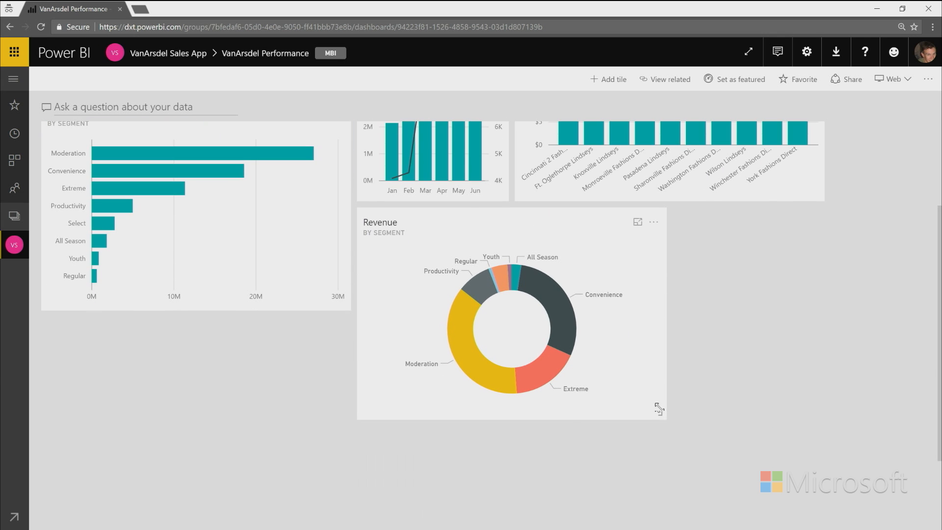
pyautogui.moveTo(659, 410); pyautogui.dragTo(509, 309)
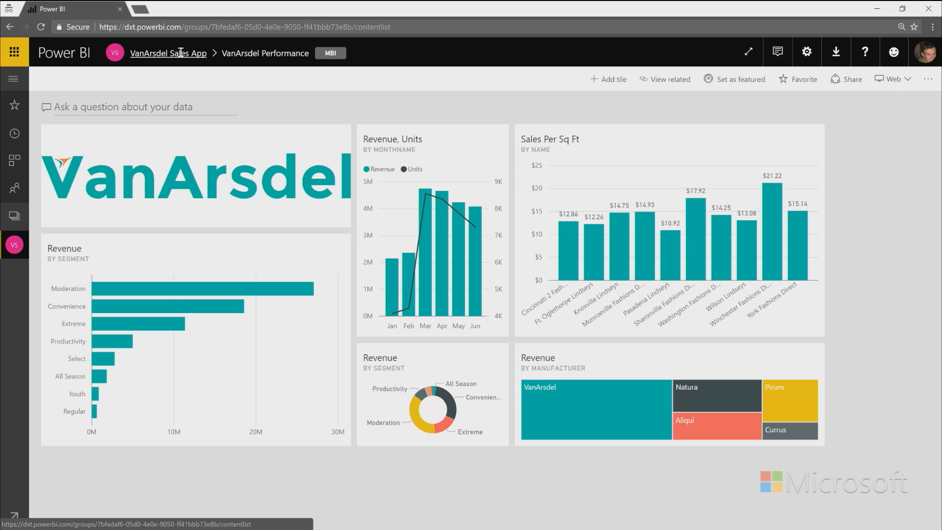
pyautogui.click(169, 53)
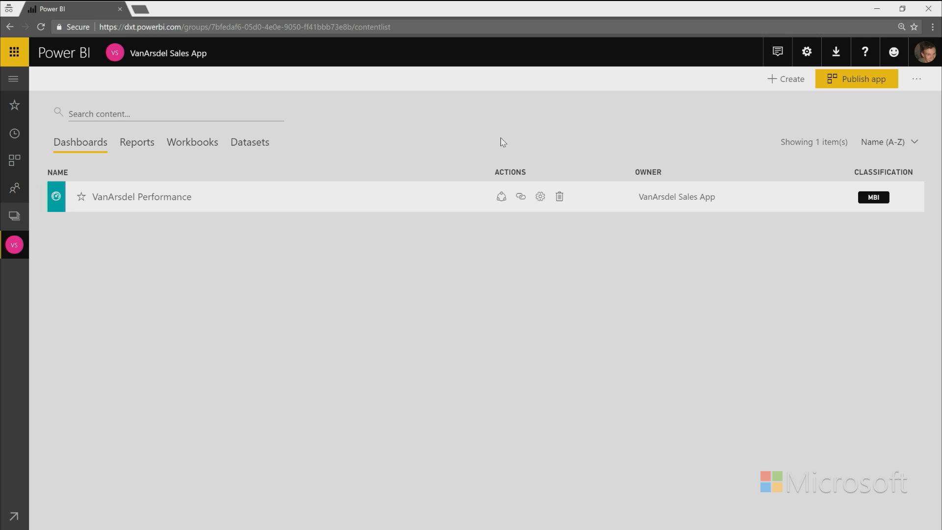
pyautogui.moveTo(691, 82)
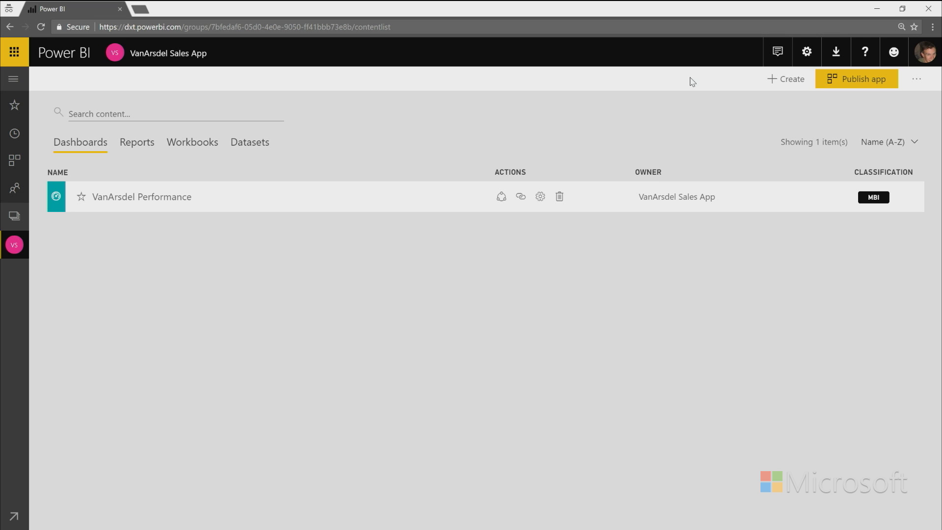
pyautogui.moveTo(856, 90)
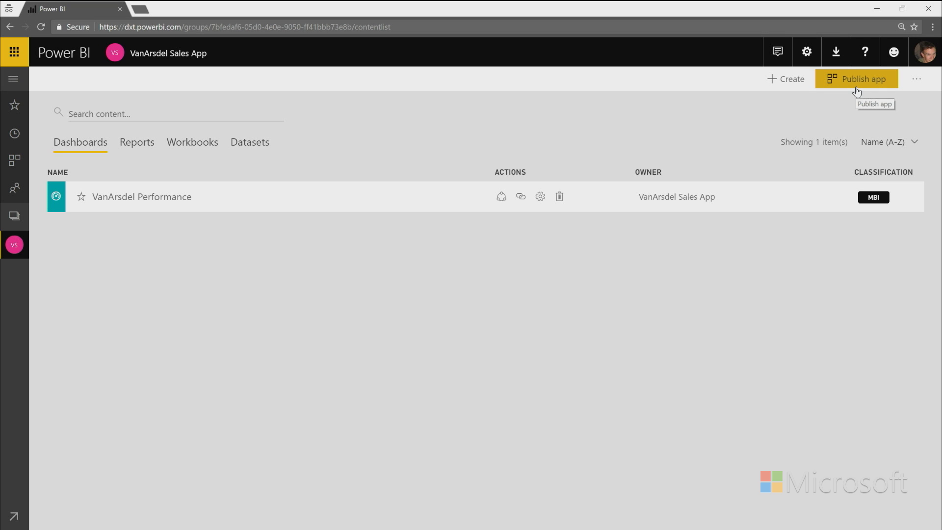
pyautogui.moveTo(822, 119)
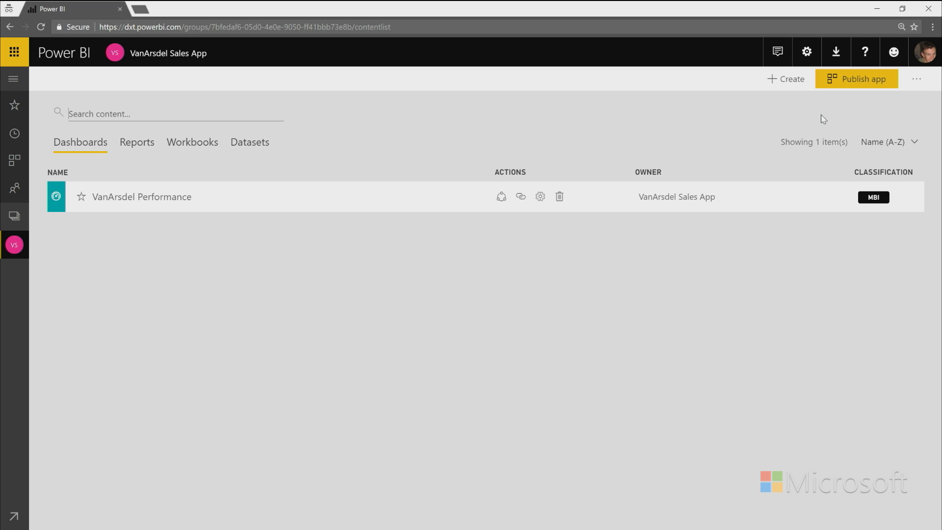
pyautogui.moveTo(851, 79)
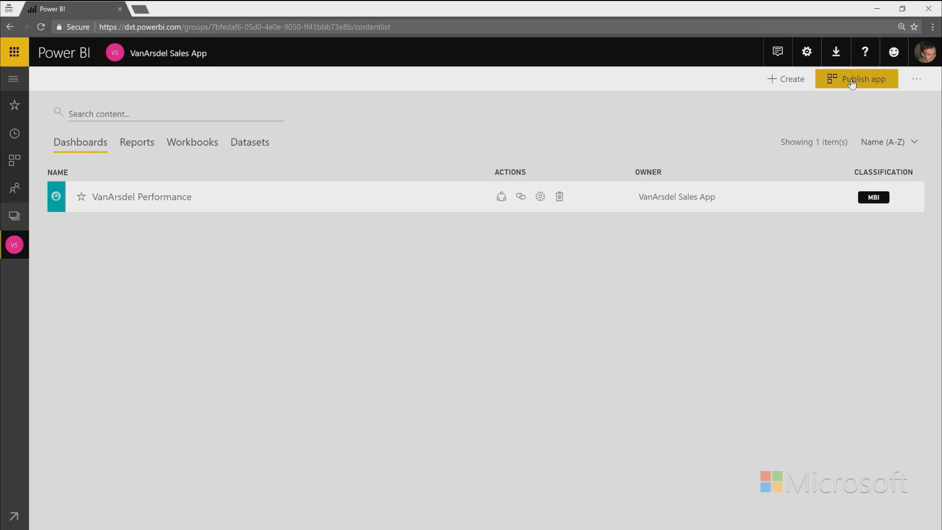
# Step: Open the Publish app page for VanArsdel Sales App from the workspace
pyautogui.click(856, 79)
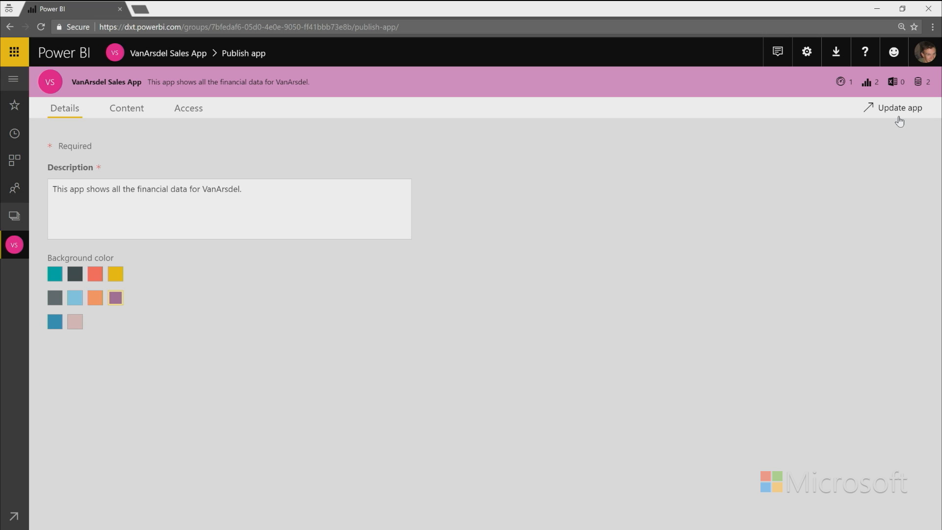
pyautogui.moveTo(899, 115)
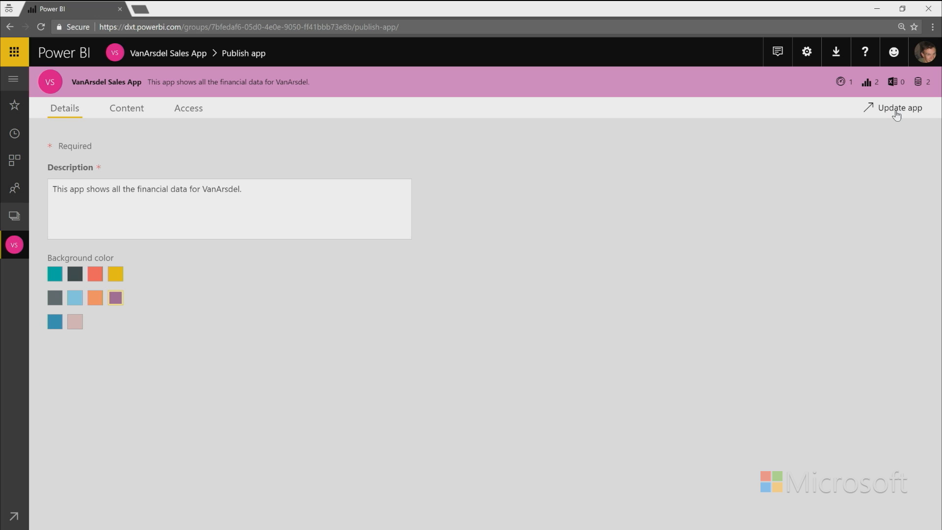
# Step: Update the VanArsdel Sales App and confirm in the Ready to update dialog
pyautogui.click(898, 107)
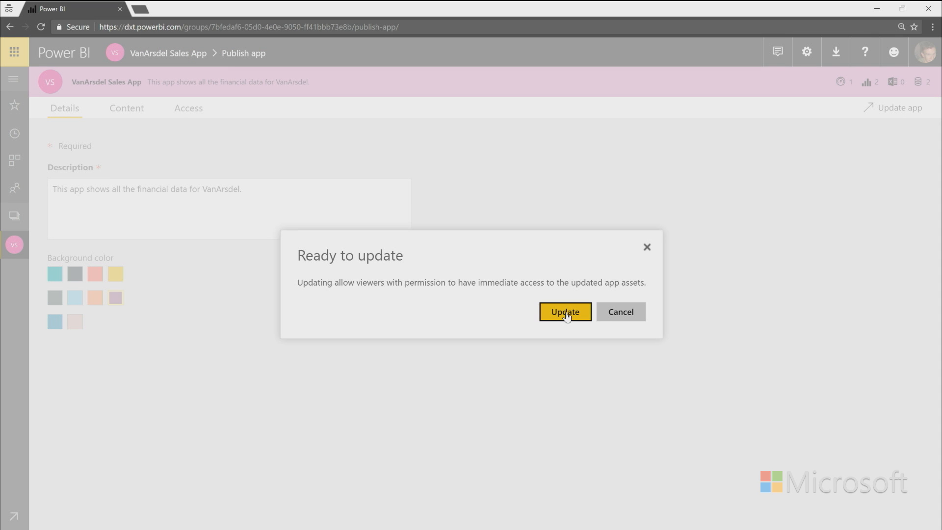
pyautogui.click(563, 312)
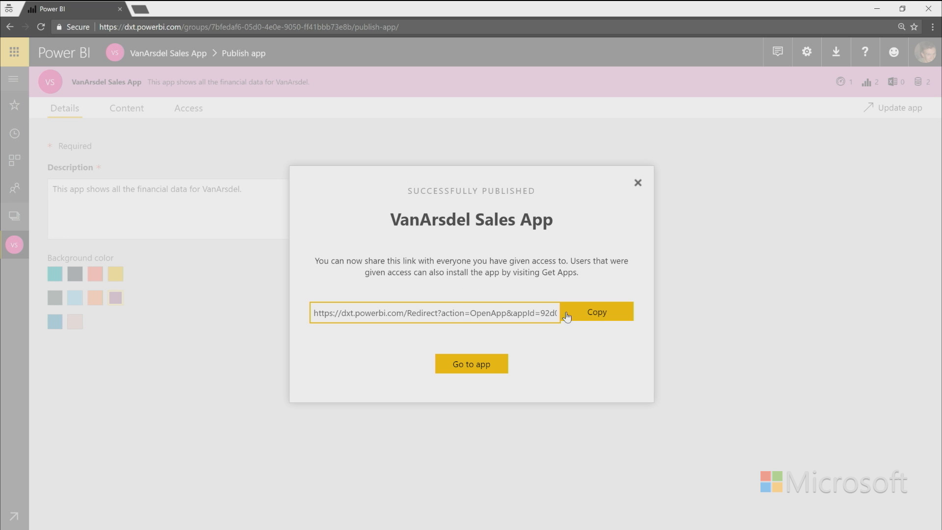